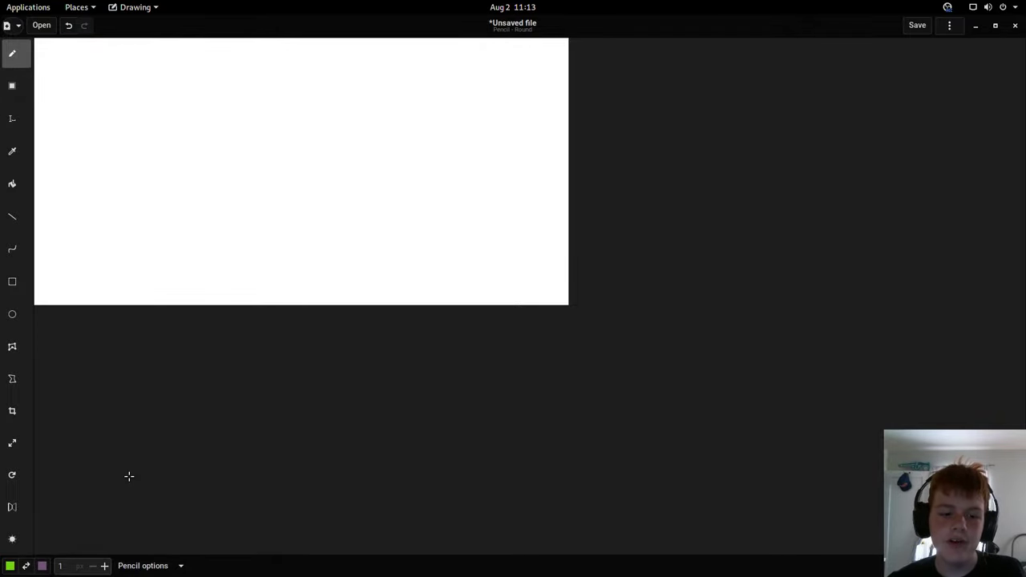
{"action": "mouse_move", "coordinate": [406, 90]}
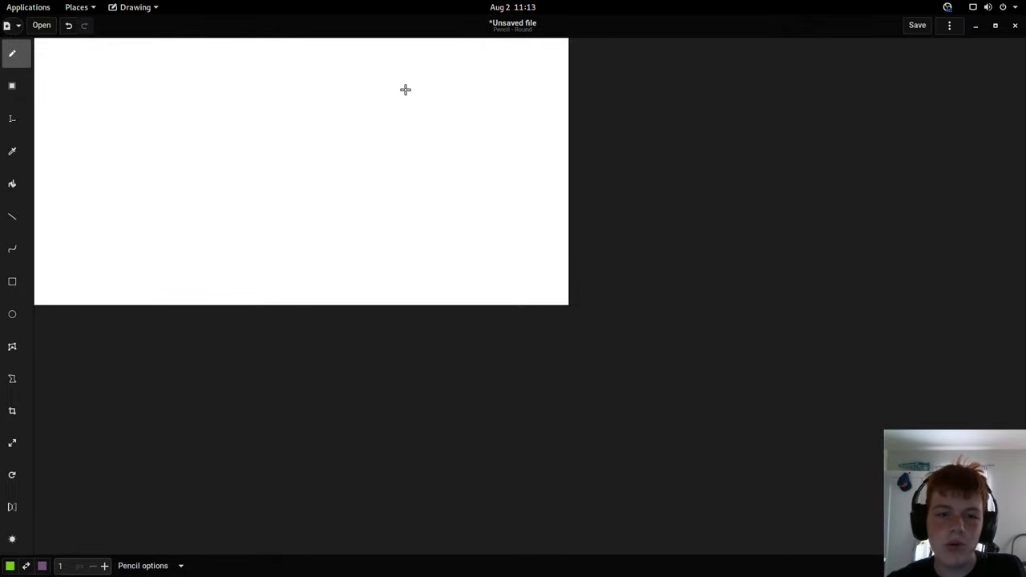
{"action": "mouse_move", "coordinate": [127, 377]}
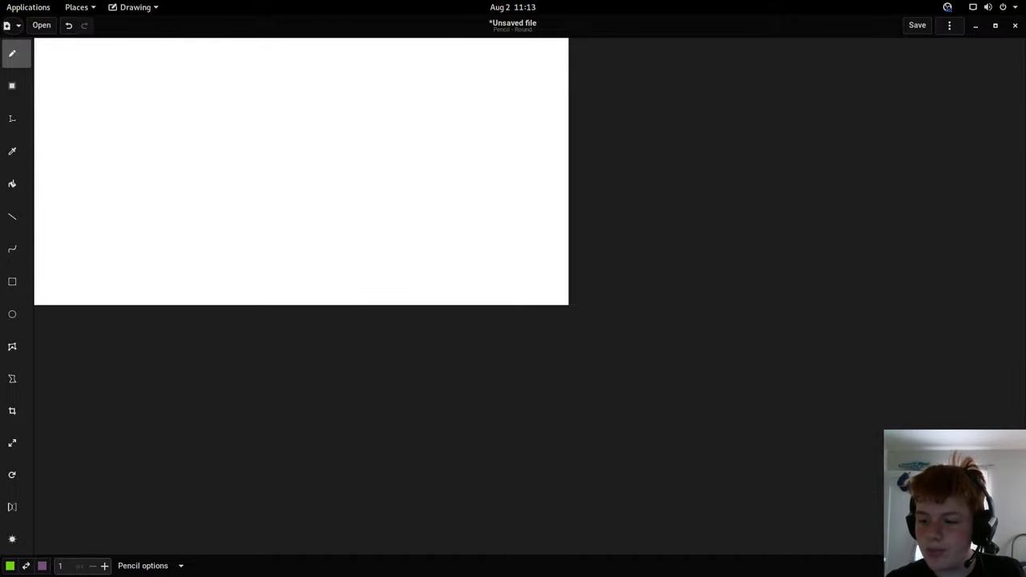
{"action": "mouse_move", "coordinate": [170, 545]}
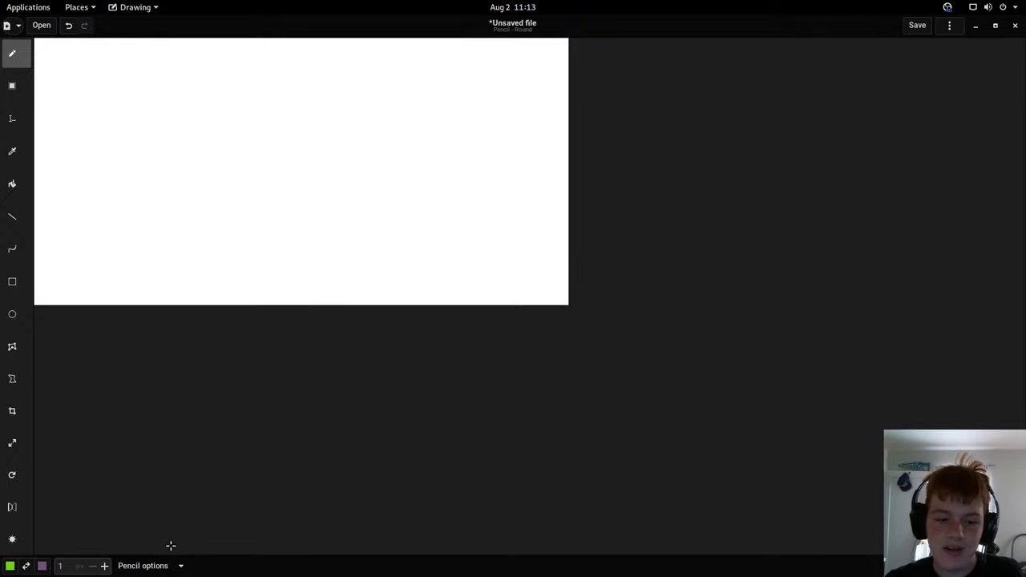
{"action": "mouse_move", "coordinate": [102, 95]}
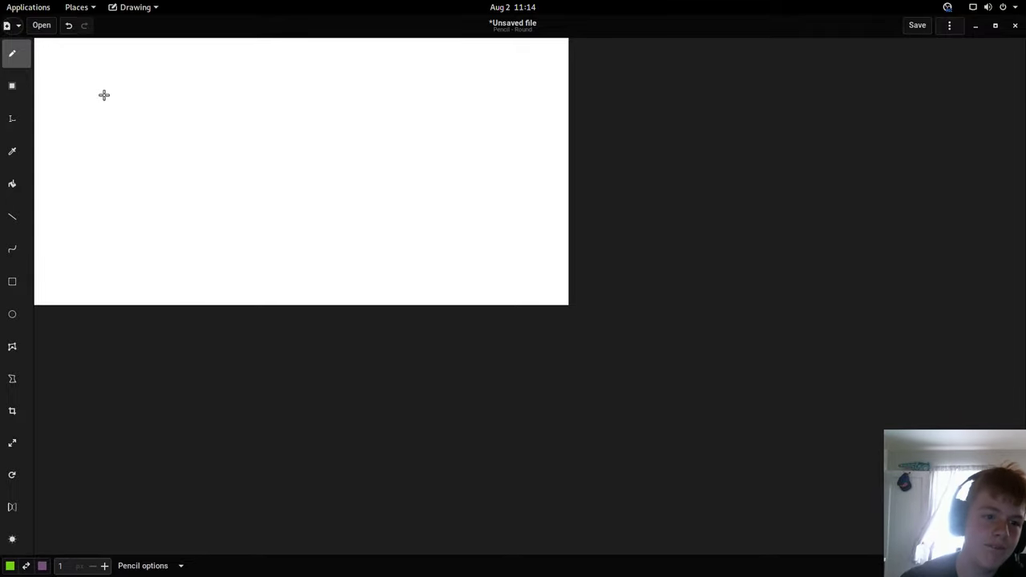
Step: Try the Line tool, then return to the Pencil with a larger stroke size
{"action": "left_click", "coordinate": [13, 215]}
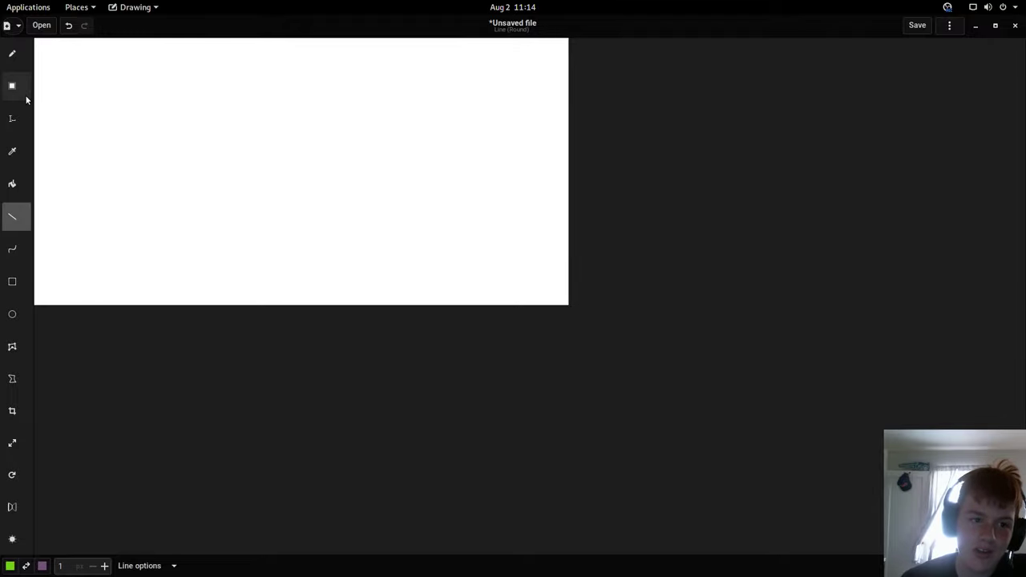
{"action": "mouse_move", "coordinate": [109, 144]}
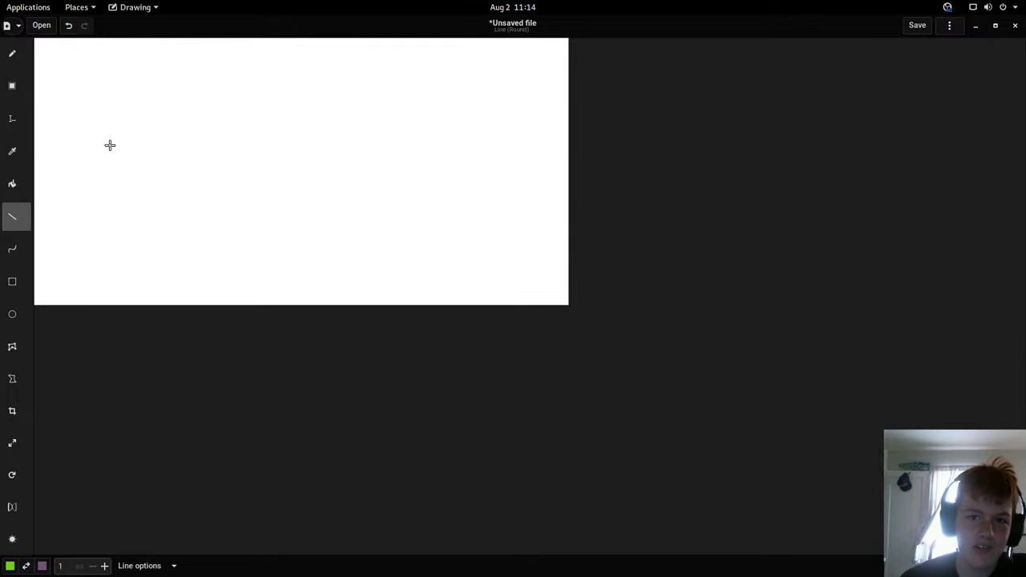
{"action": "left_click", "coordinate": [9, 52]}
{"action": "type", "text": "5"}
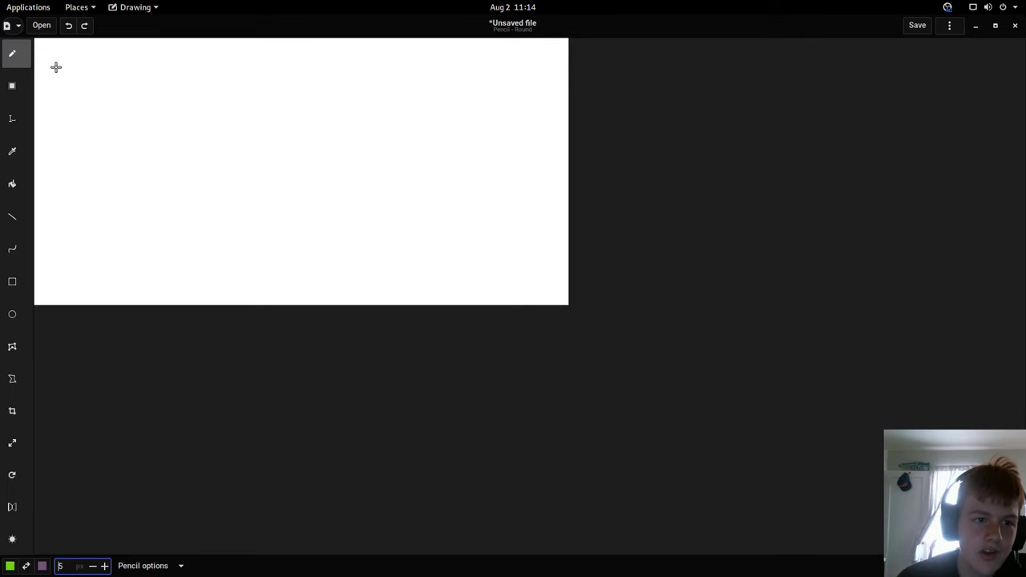
Step: Draw a long looping green scribble across the canvas, then ready the Text tool
{"action": "left_click_drag", "start_coordinate": [61, 51], "coordinate": [148, 144]}
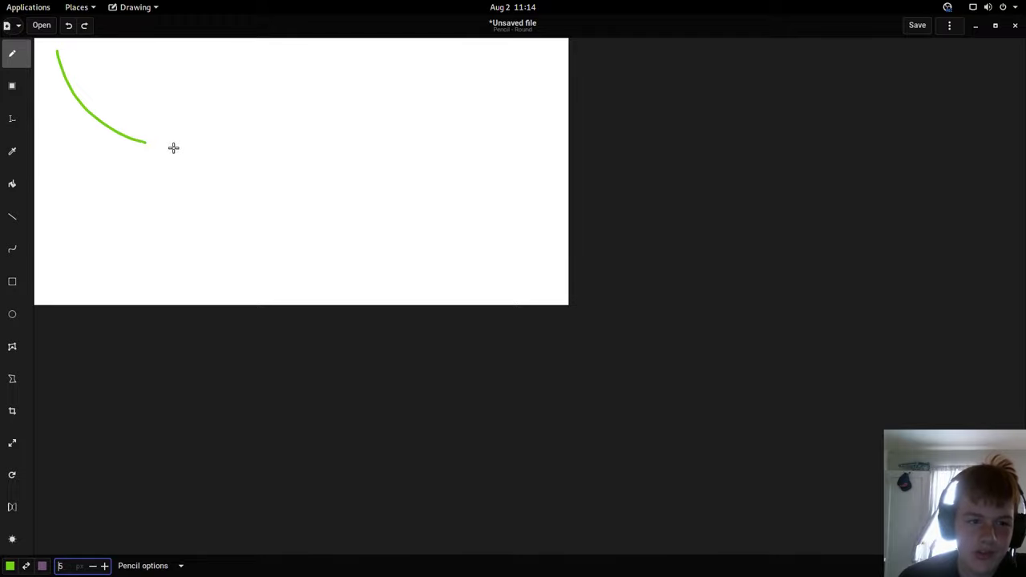
{"action": "left_click_drag", "start_coordinate": [144, 142], "coordinate": [388, 157]}
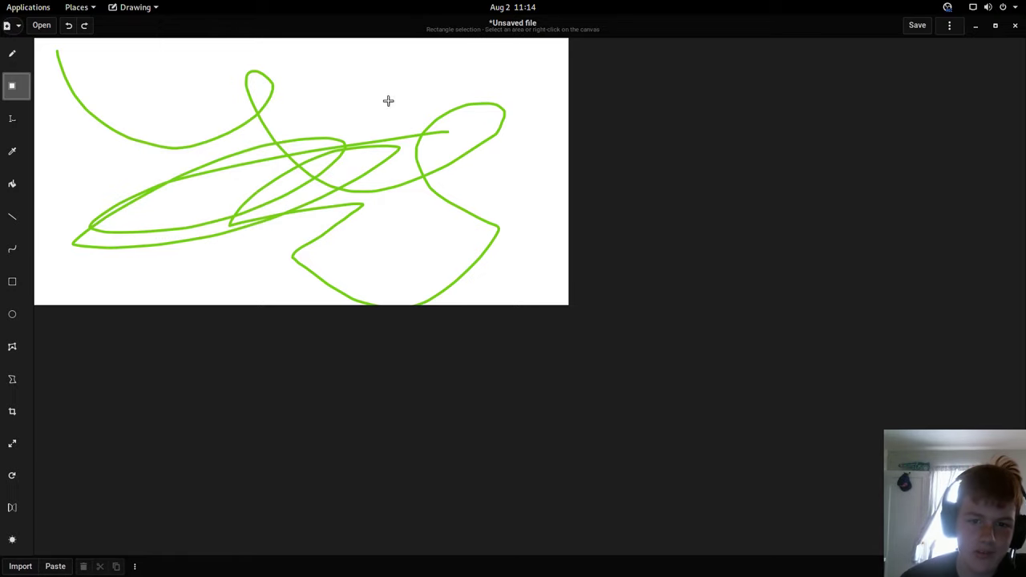
{"action": "left_click", "coordinate": [16, 183]}
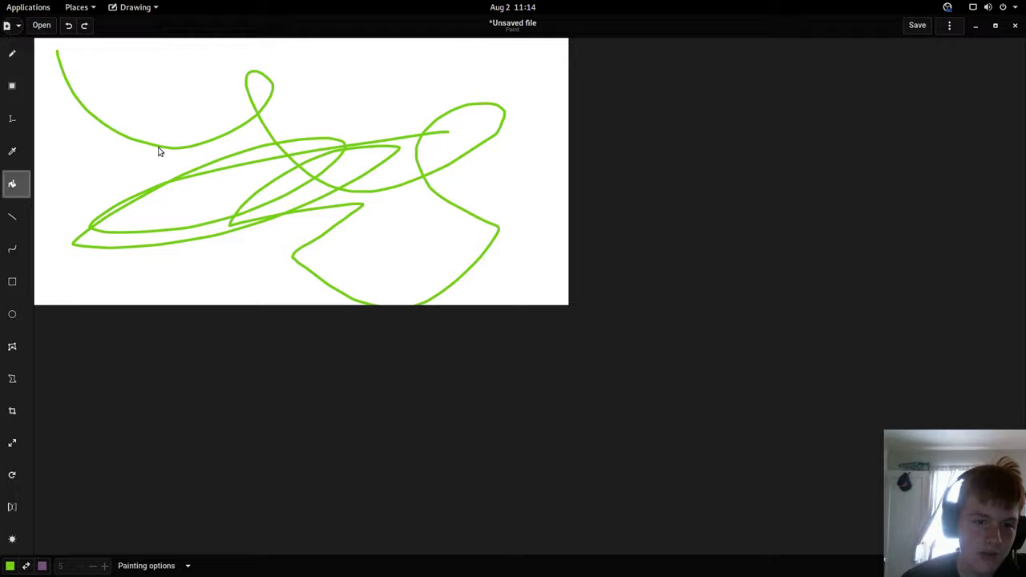
{"action": "left_click", "coordinate": [13, 118]}
{"action": "type", "text": "text"}
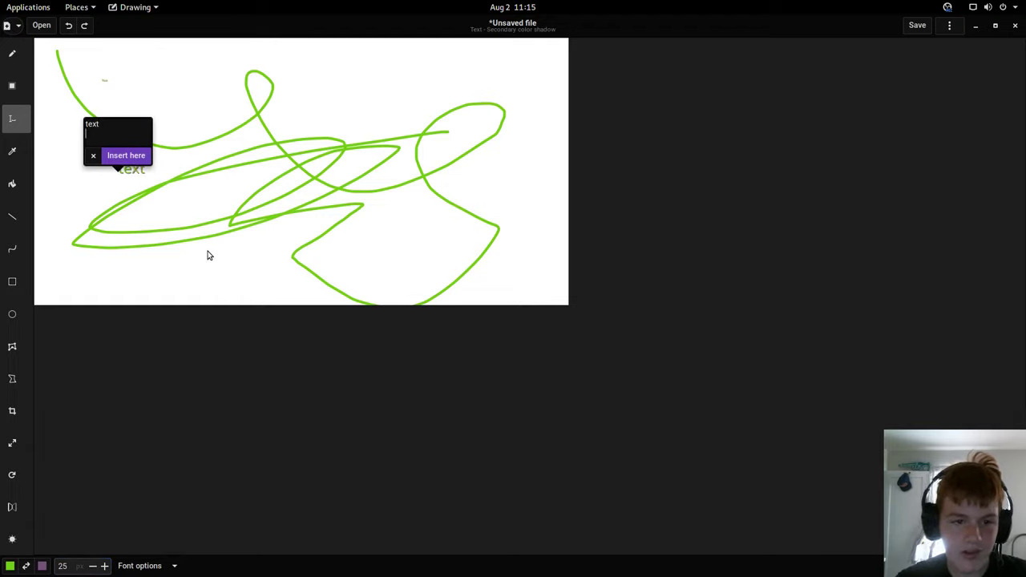
Step: Insert the word 'text' in green and paint enclosed scribble regions purple
{"action": "left_click", "coordinate": [125, 154]}
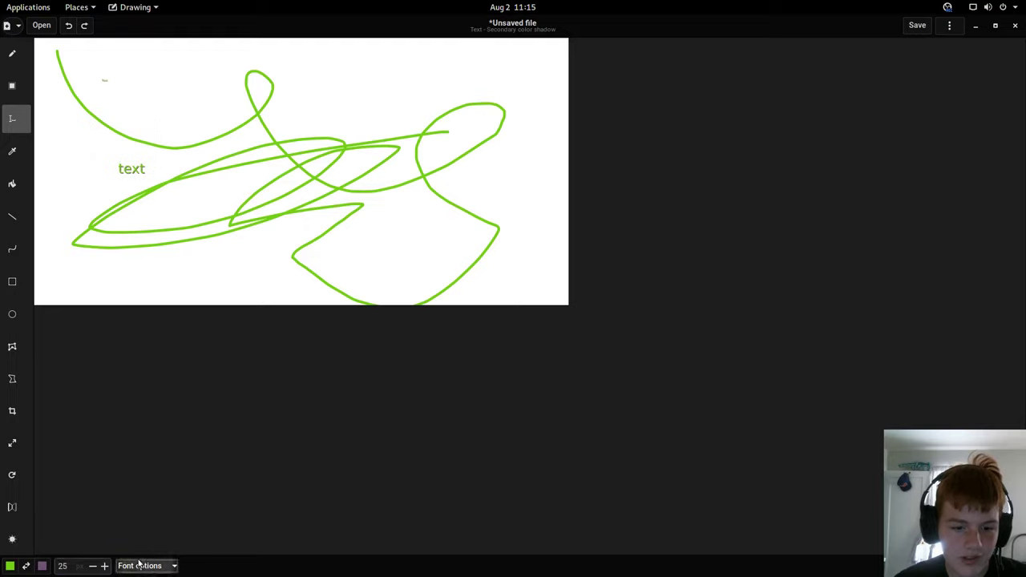
{"action": "left_click", "coordinate": [13, 151]}
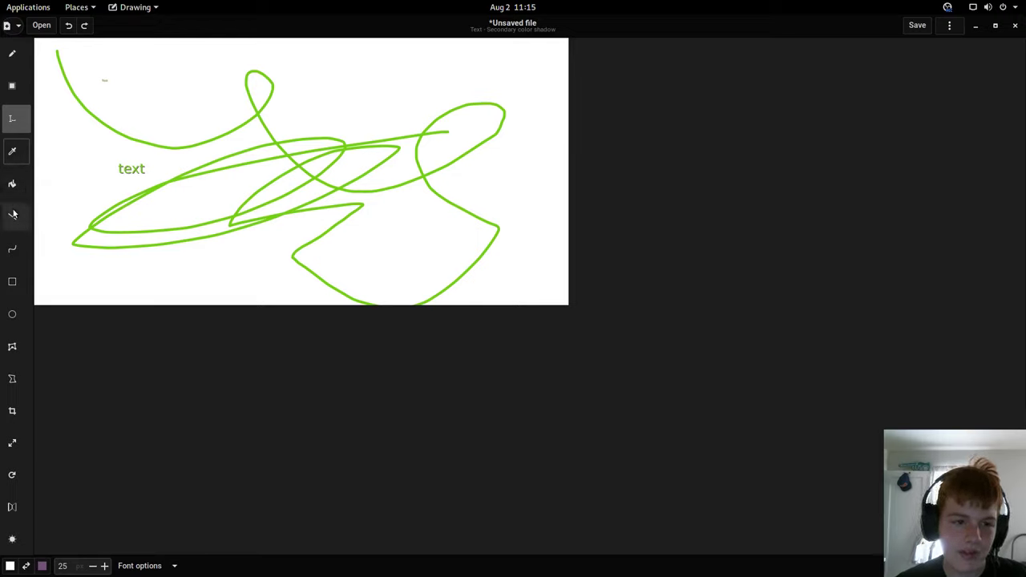
{"action": "left_click", "coordinate": [13, 183]}
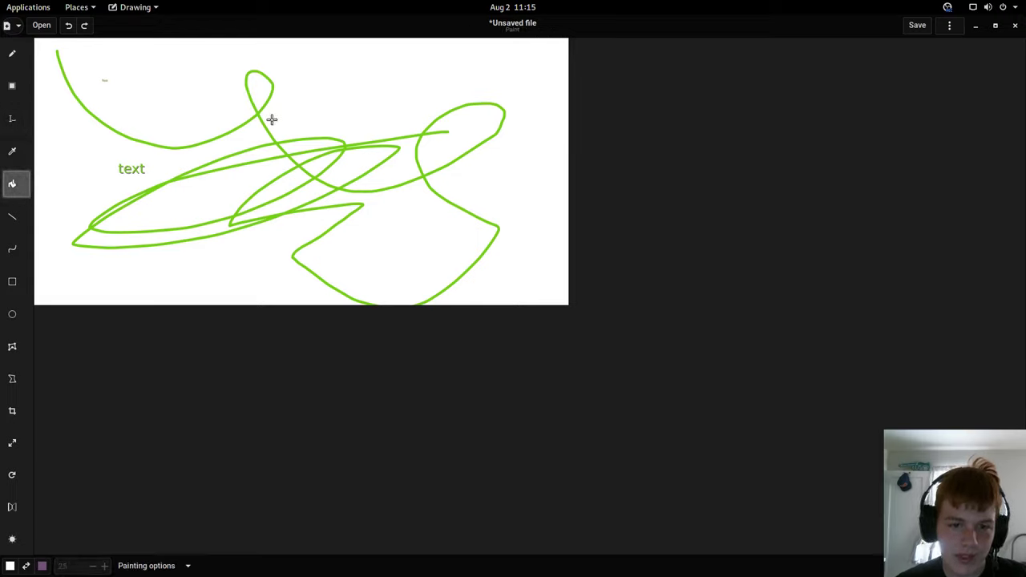
{"action": "mouse_move", "coordinate": [96, 505]}
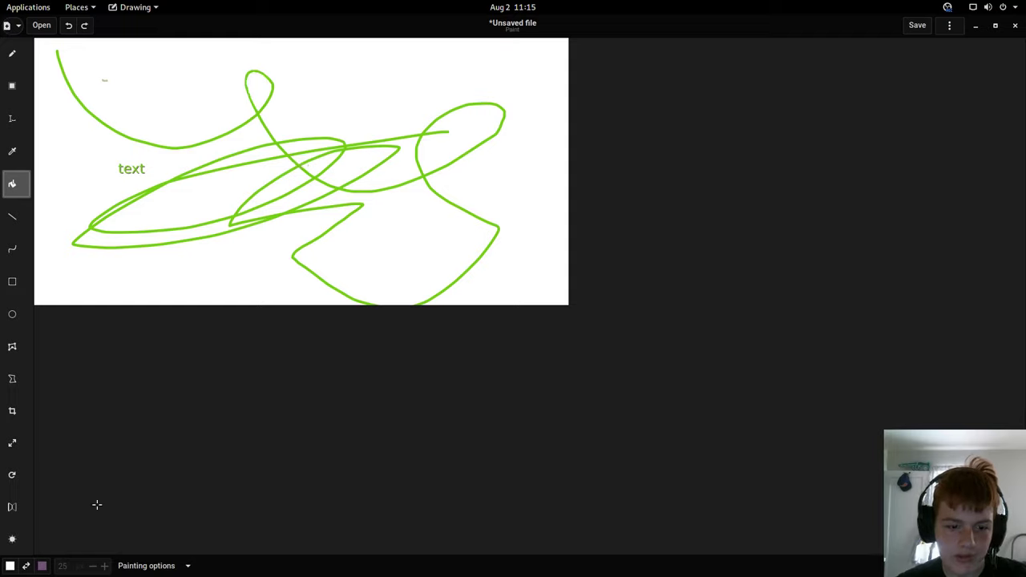
{"action": "left_click", "coordinate": [259, 92]}
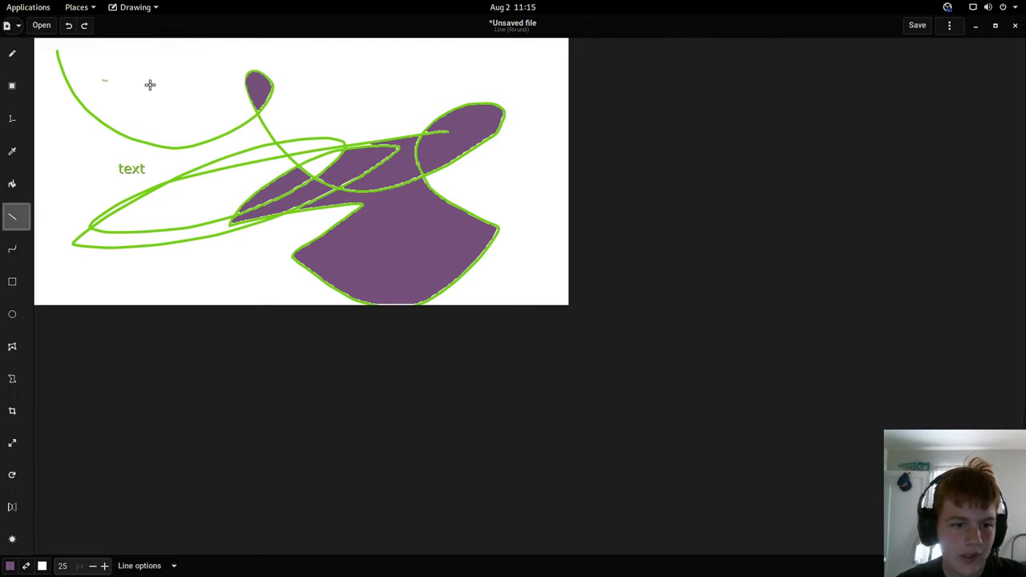
Step: Draw a thick purple line near the top and lower the stroke size to 20
{"action": "left_click_drag", "start_coordinate": [144, 88], "coordinate": [292, 49]}
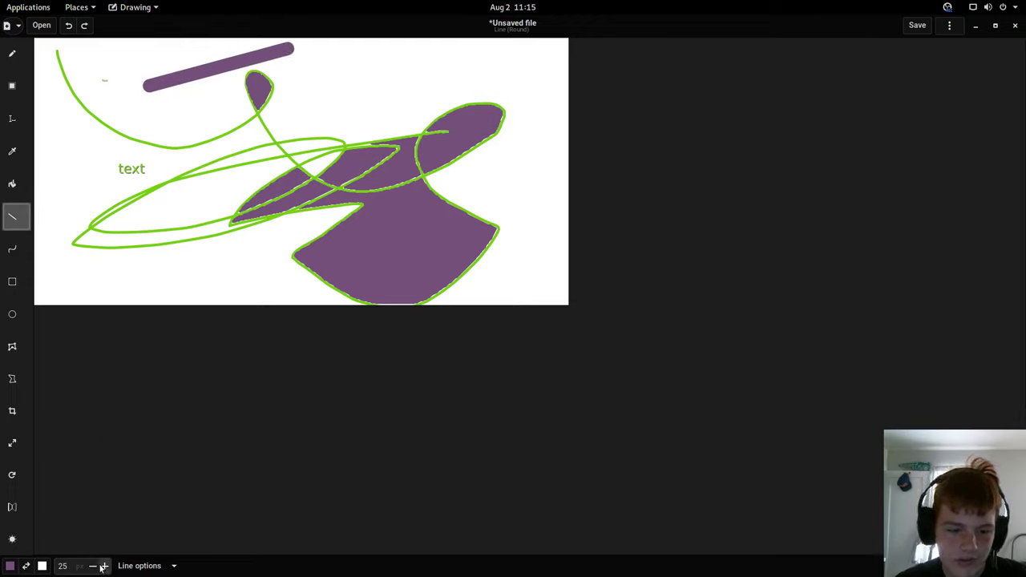
{"action": "left_click", "coordinate": [93, 566]}
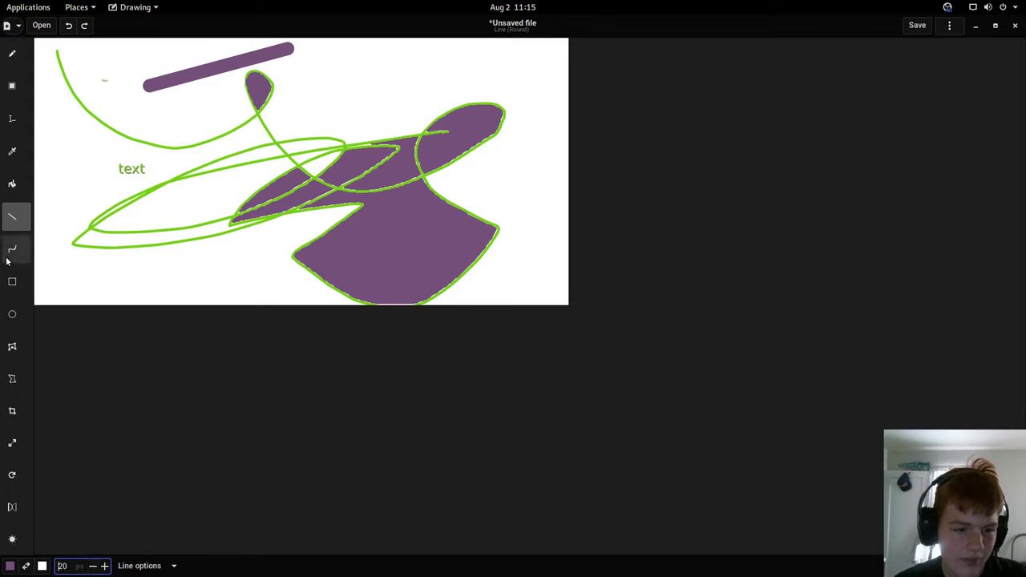
{"action": "left_click", "coordinate": [13, 248]}
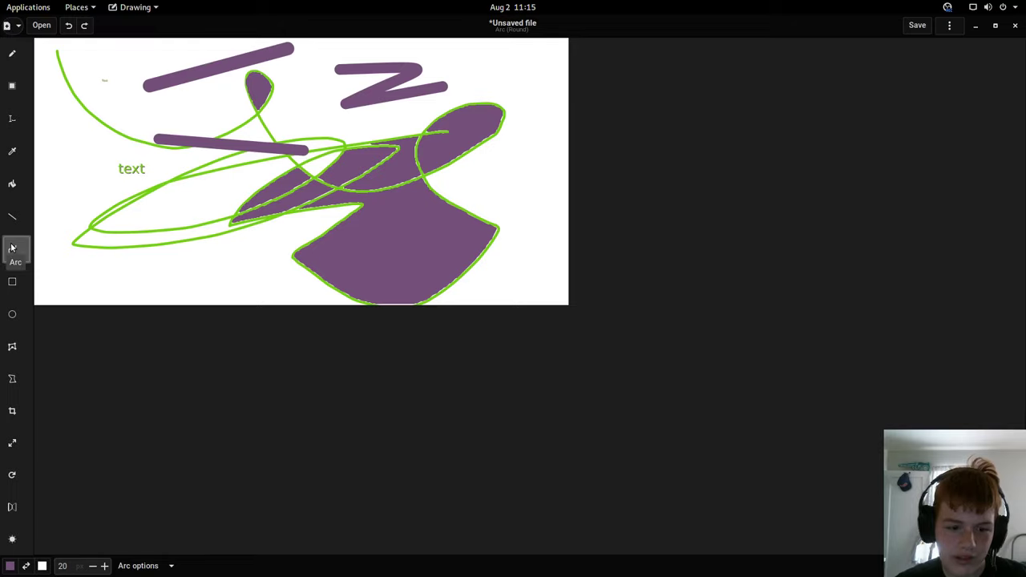
Step: Choose rectangles with a changed filling option, then add circles and a green polygon
{"action": "left_click", "coordinate": [13, 282]}
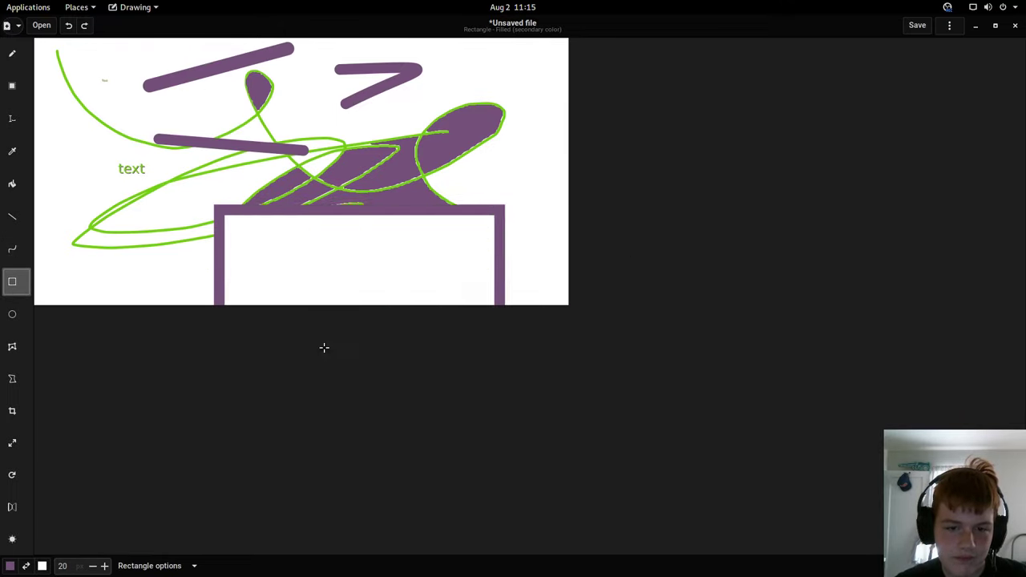
{"action": "left_click", "coordinate": [149, 566]}
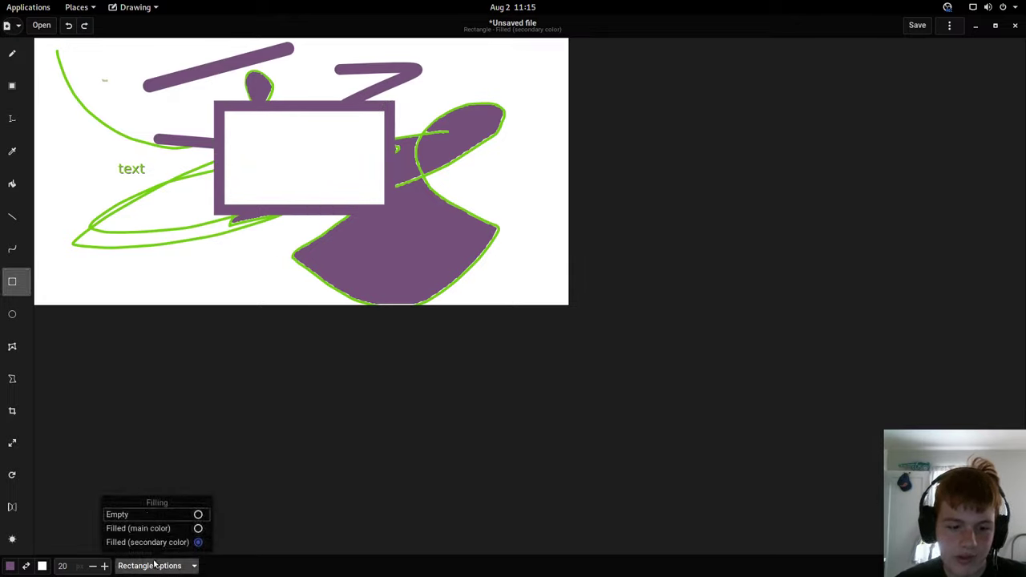
{"action": "left_click", "coordinate": [13, 315]}
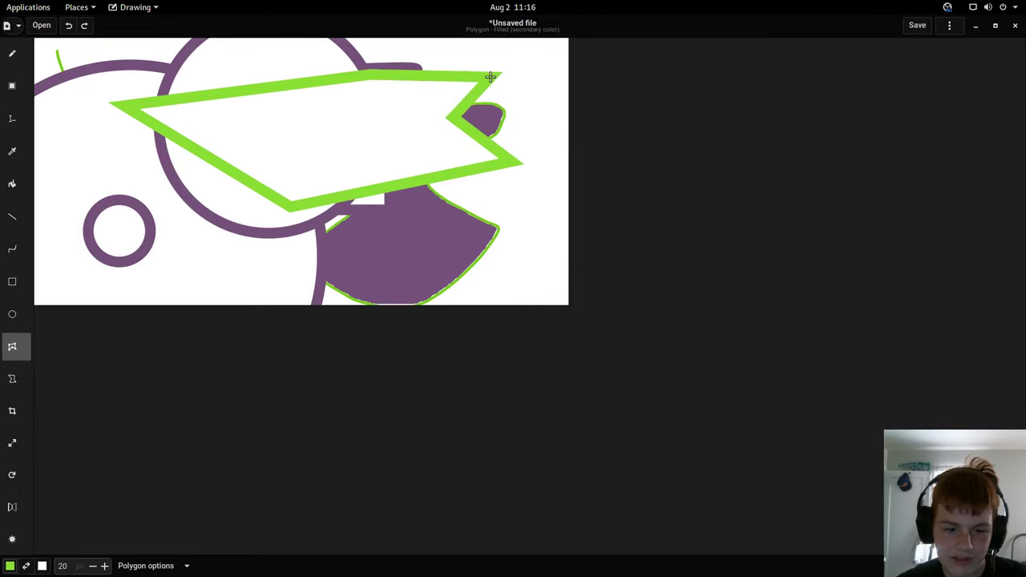
Step: Draw and undo red polygons over the big circle, saving the picture as Untitled.png
{"action": "left_click_drag", "start_coordinate": [490, 77], "coordinate": [547, 140]}
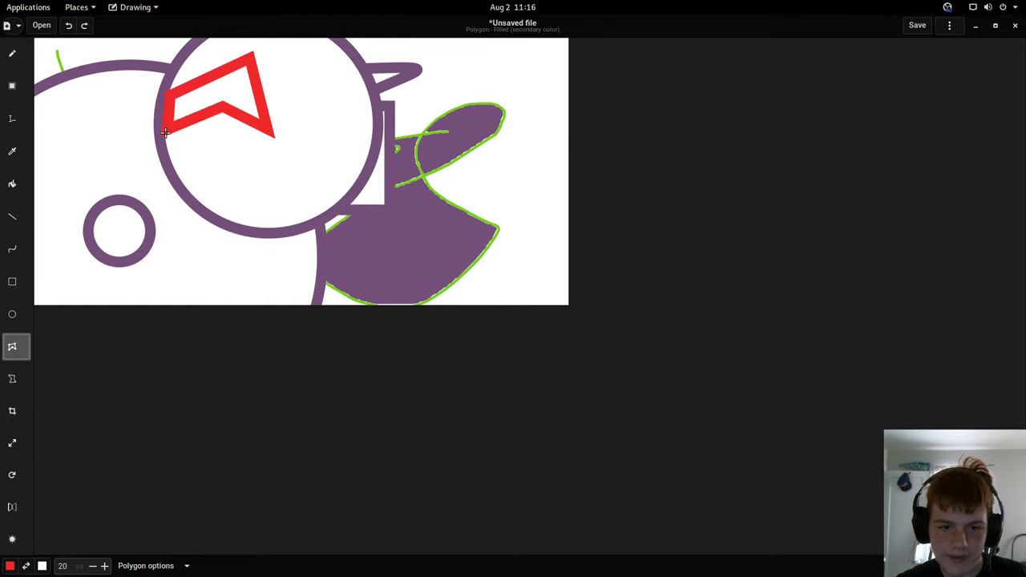
{"action": "left_click_drag", "start_coordinate": [164, 131], "coordinate": [436, 164]}
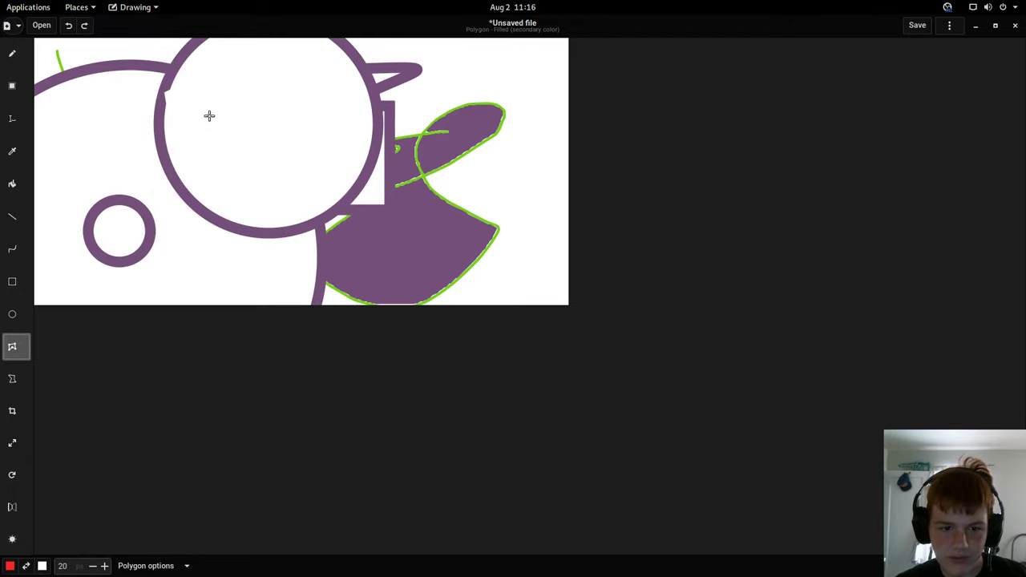
{"action": "left_click_drag", "start_coordinate": [209, 115], "coordinate": [441, 240]}
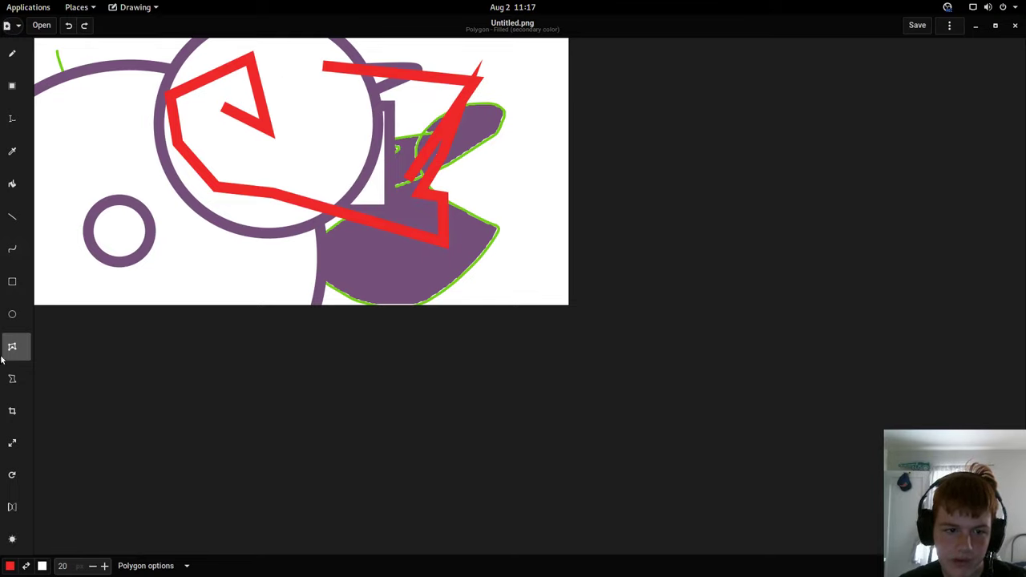
{"action": "left_click", "coordinate": [13, 378]}
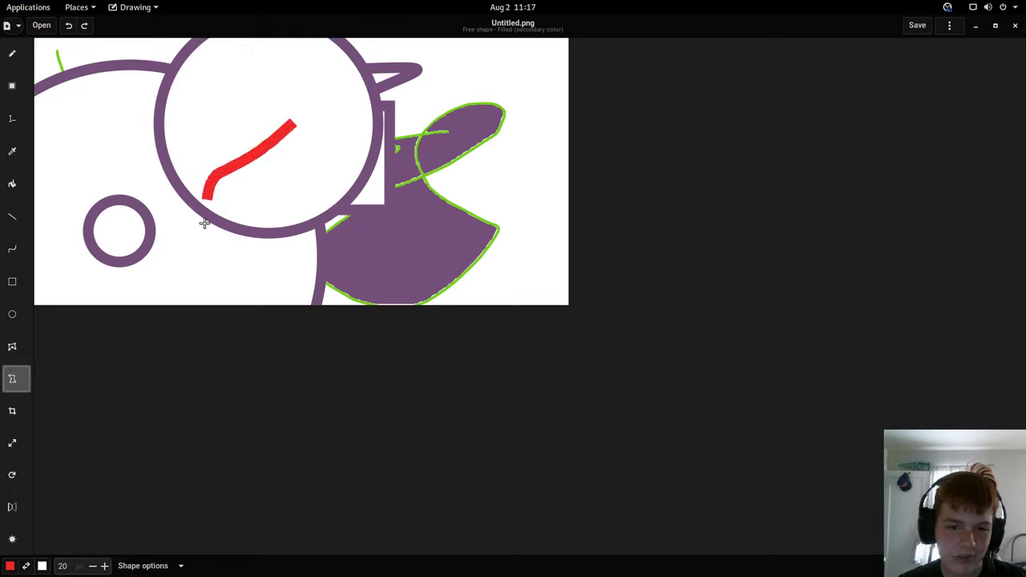
Step: Draw a closed red free shape inside the circle and flip the picture horizontally
{"action": "left_click_drag", "start_coordinate": [209, 185], "coordinate": [321, 120]}
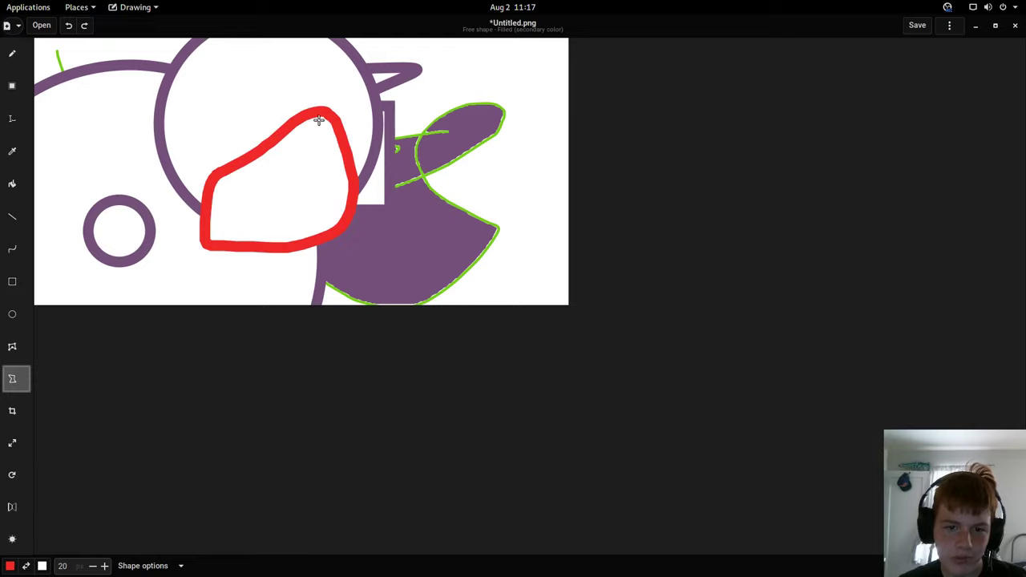
{"action": "left_click_drag", "start_coordinate": [409, 128], "coordinate": [457, 225]}
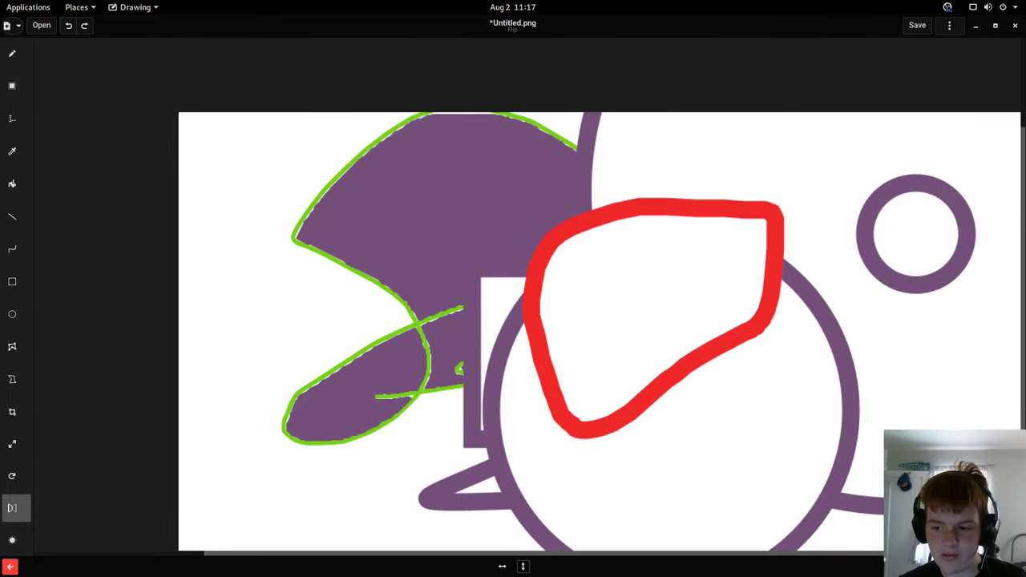
{"action": "left_click", "coordinate": [13, 216]}
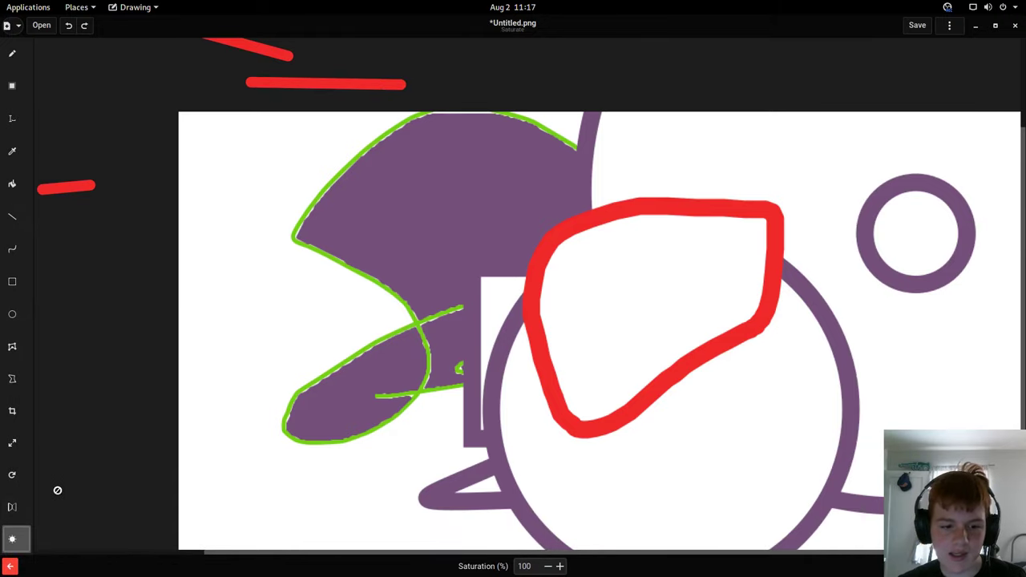
{"action": "left_click", "coordinate": [563, 567]}
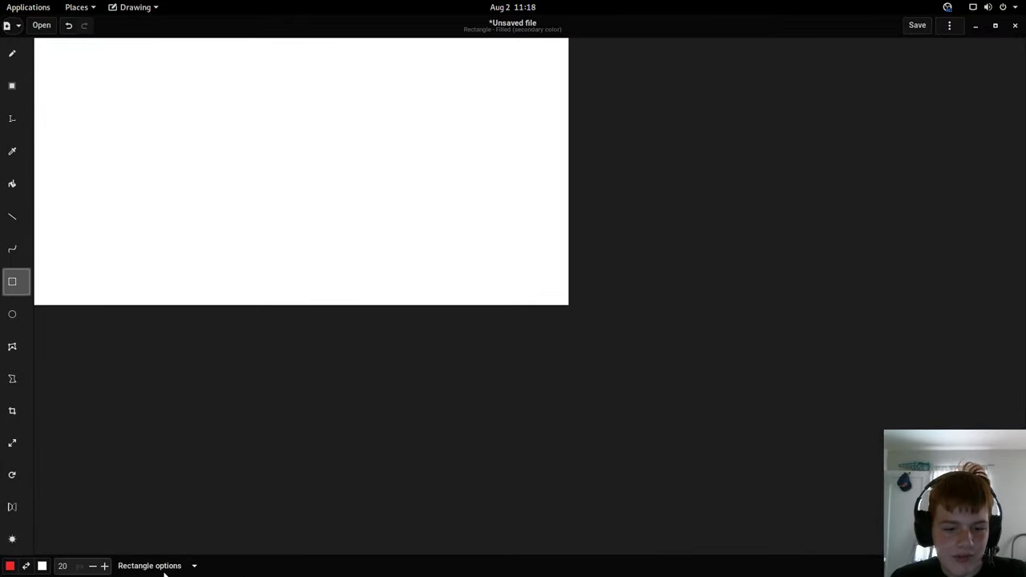
Step: Enable dashed pencil strokes and draw a cyan scribble crossed by red and black dashes
{"action": "left_click", "coordinate": [164, 564]}
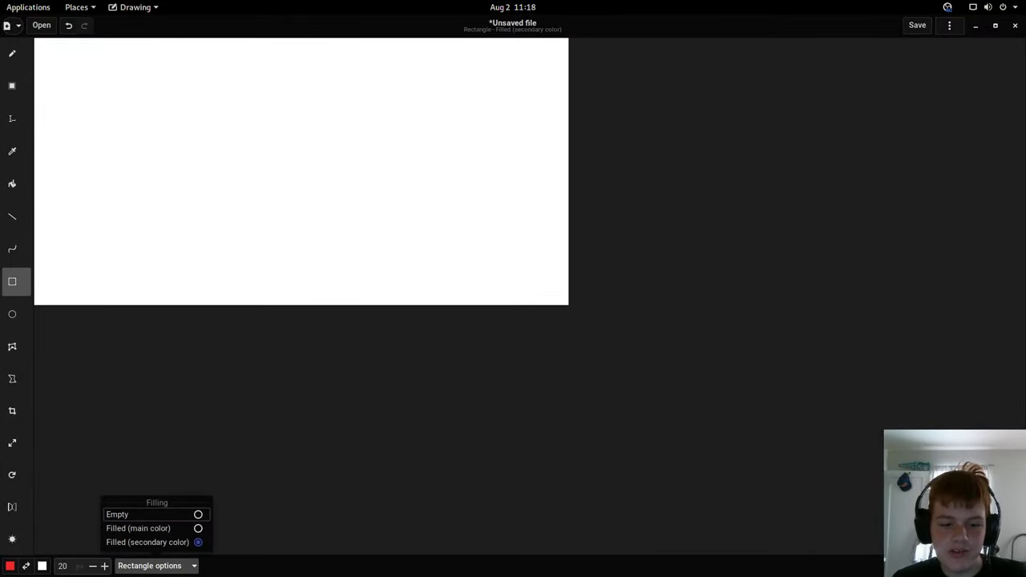
{"action": "left_click", "coordinate": [27, 565]}
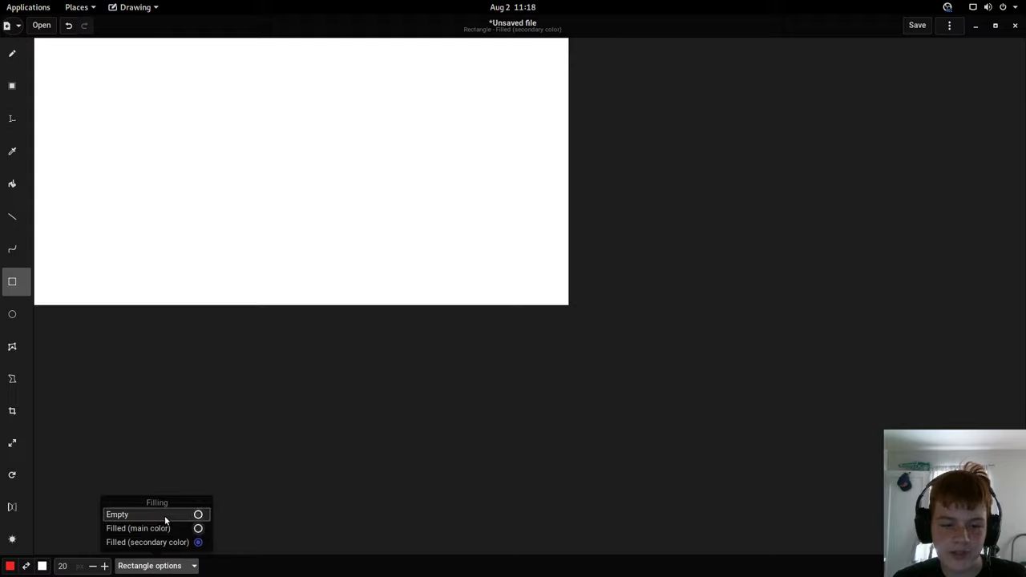
{"action": "mouse_move", "coordinate": [176, 516]}
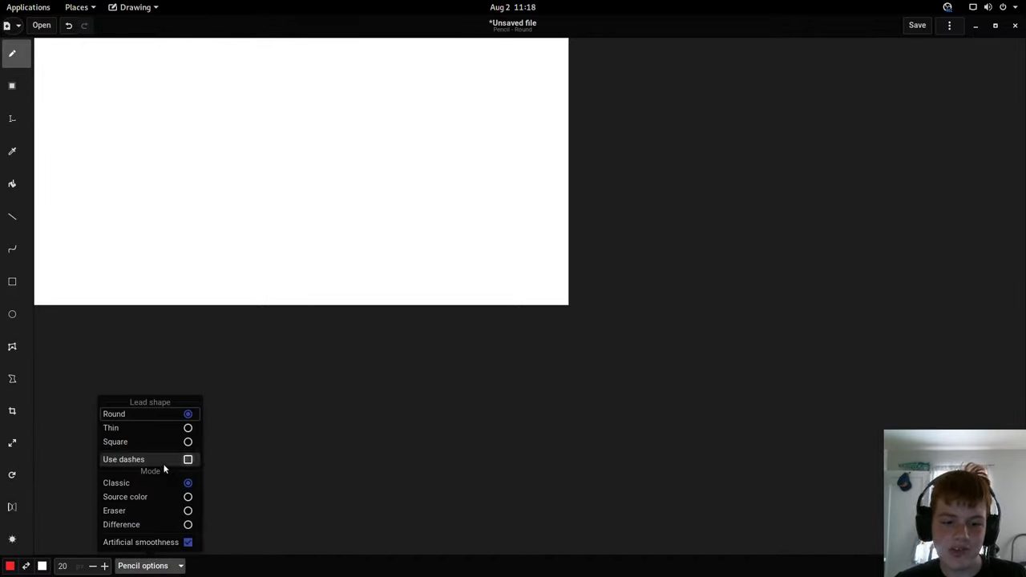
{"action": "left_click", "coordinate": [188, 458]}
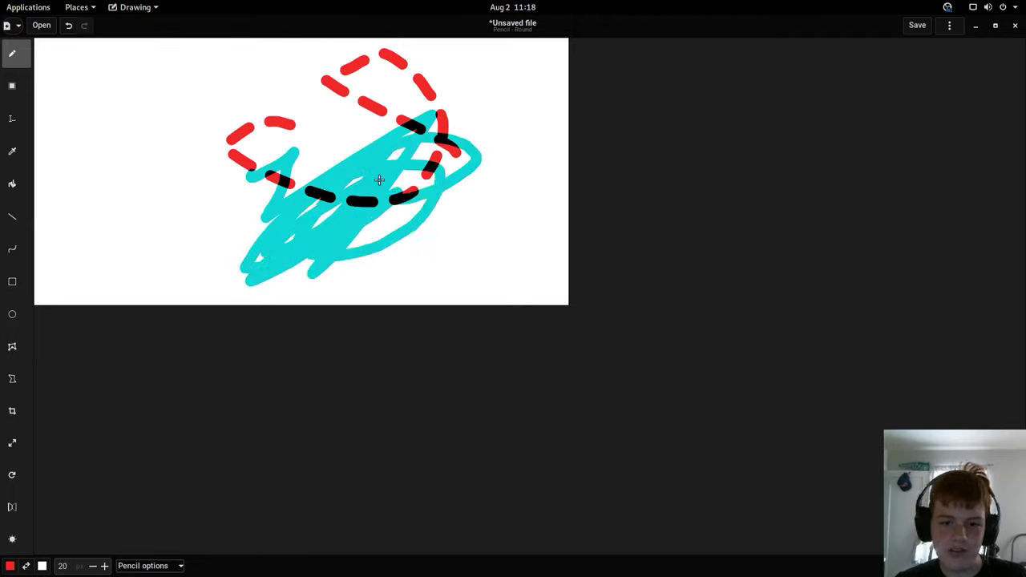
{"action": "left_click", "coordinate": [13, 411]}
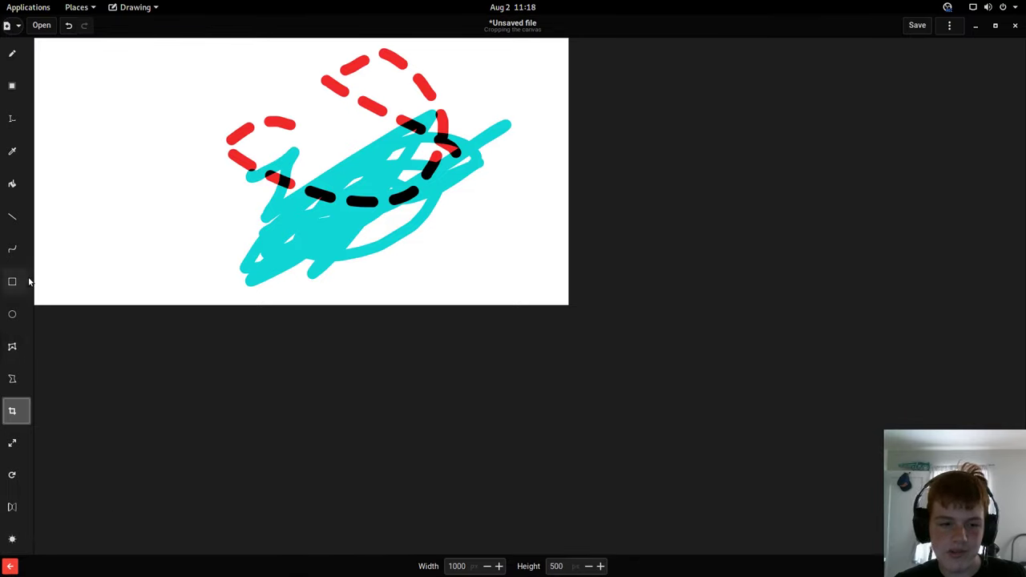
Step: Turn on Show tools names from the main menu so each tool icon is labelled
{"action": "left_click", "coordinate": [13, 282]}
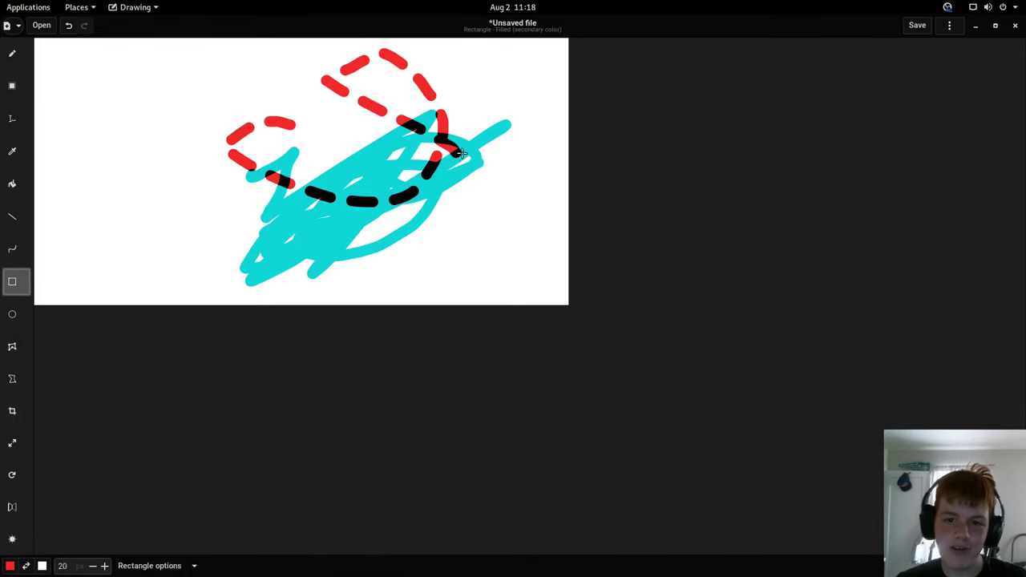
{"action": "left_click", "coordinate": [950, 25]}
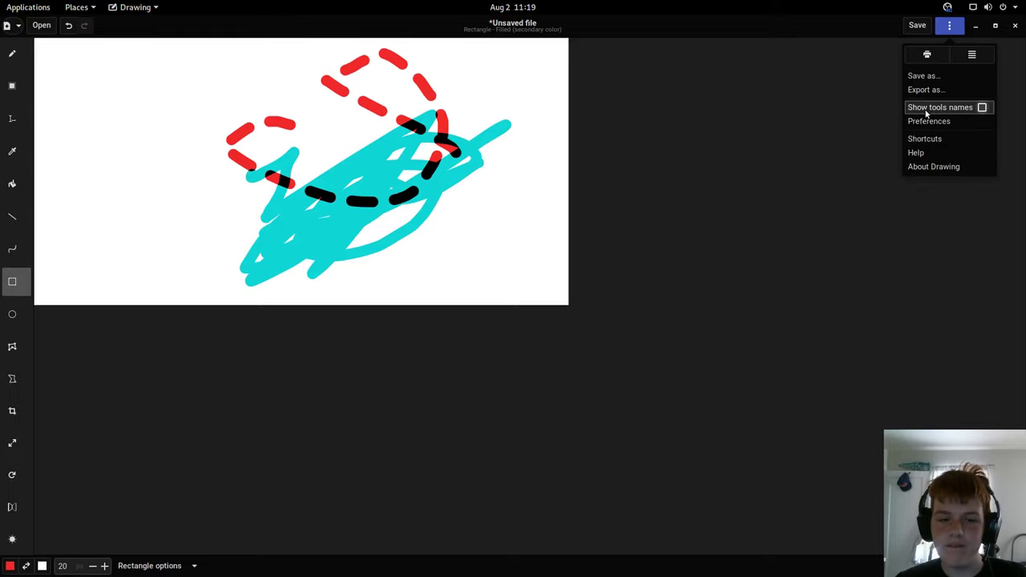
{"action": "left_click", "coordinate": [985, 106]}
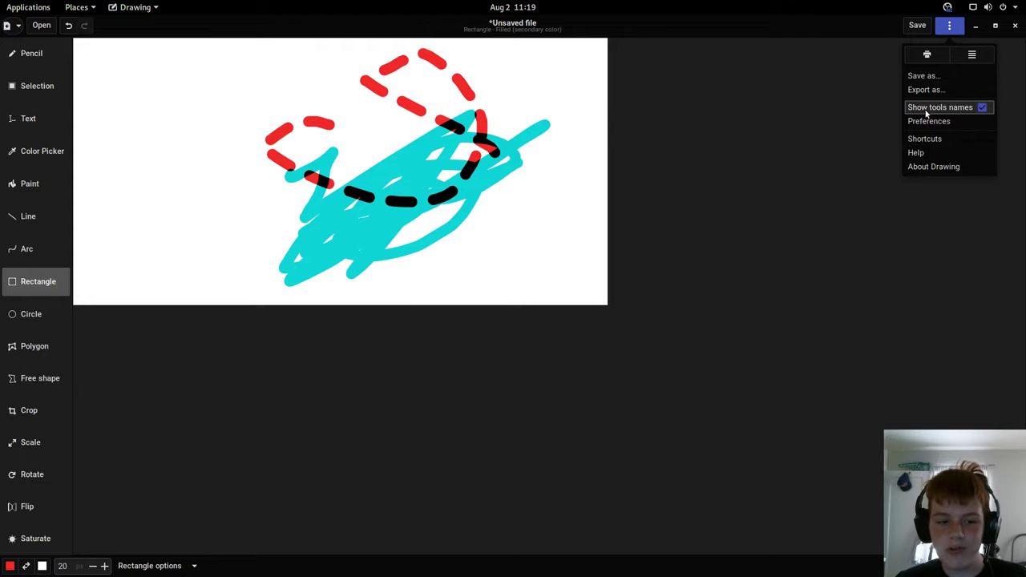
Step: Bring up Preferences, move it aside, and reach the Advanced options via the Tools tab
{"action": "left_click", "coordinate": [928, 122]}
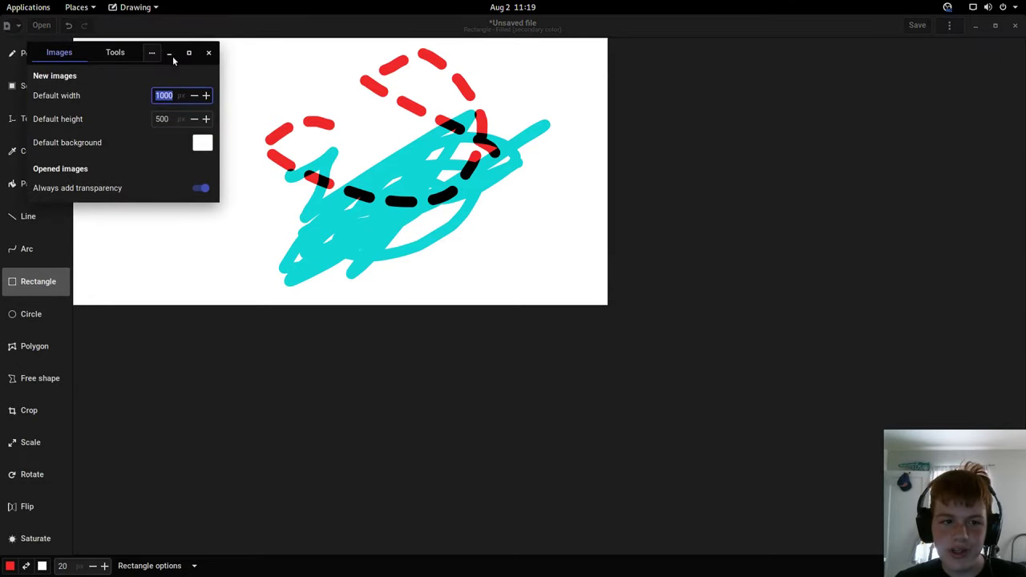
{"action": "left_click_drag", "start_coordinate": [116, 52], "coordinate": [404, 124]}
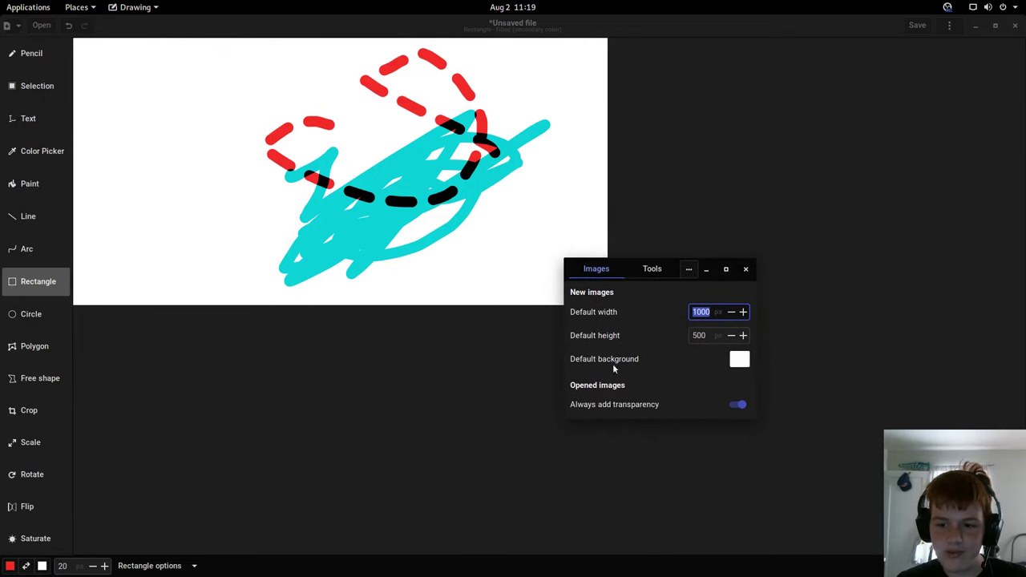
{"action": "left_click", "coordinate": [651, 269]}
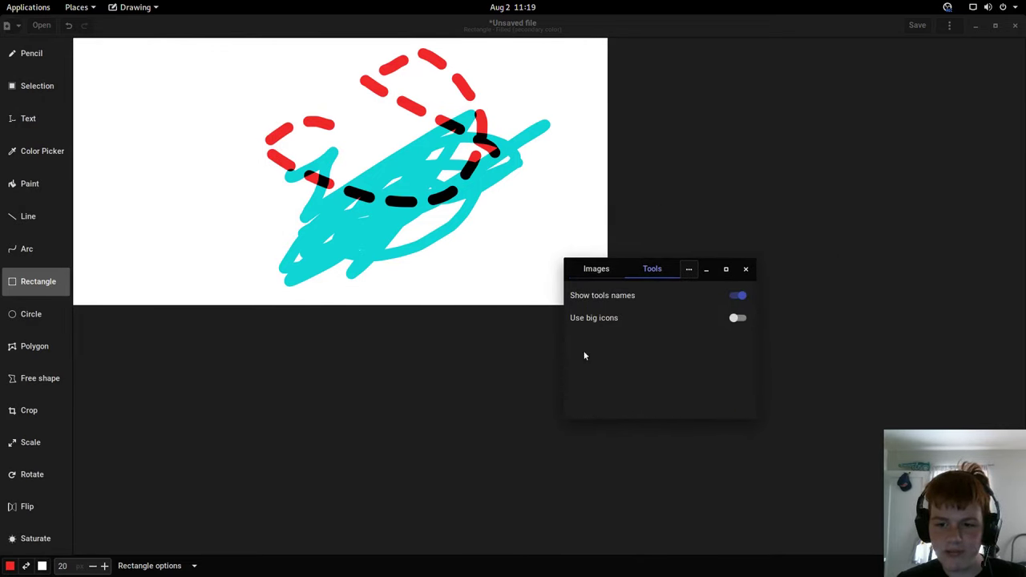
{"action": "left_click", "coordinate": [690, 270]}
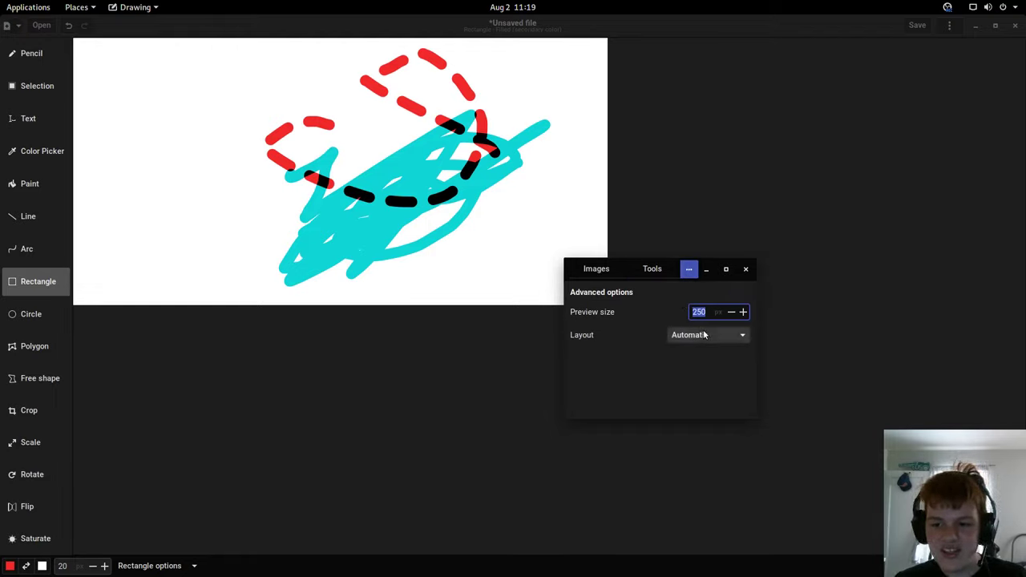
Step: Try the Compact, elementary OS and Legacy (symbolic) interface layouts
{"action": "left_click", "coordinate": [709, 335]}
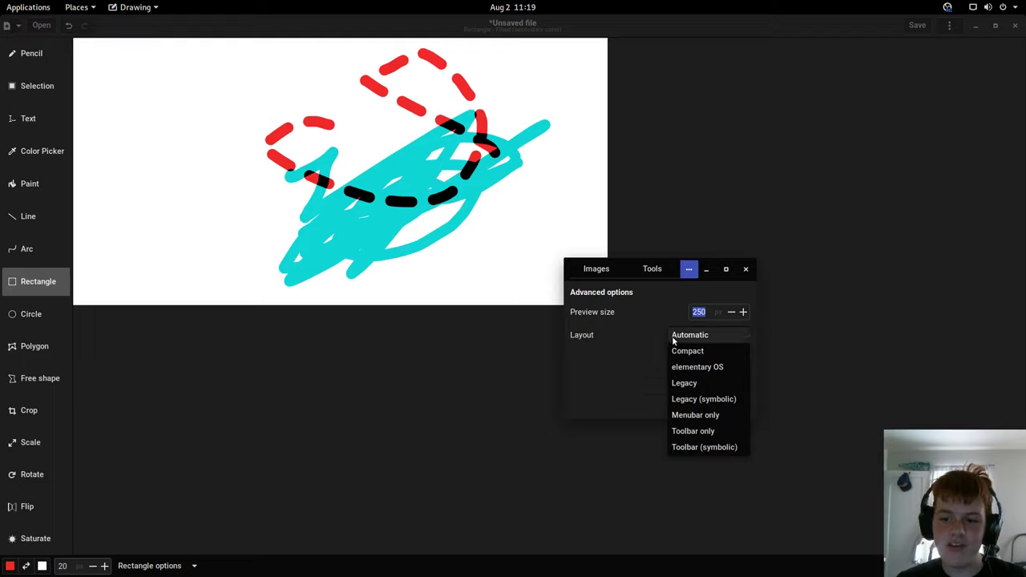
{"action": "left_click", "coordinate": [687, 350]}
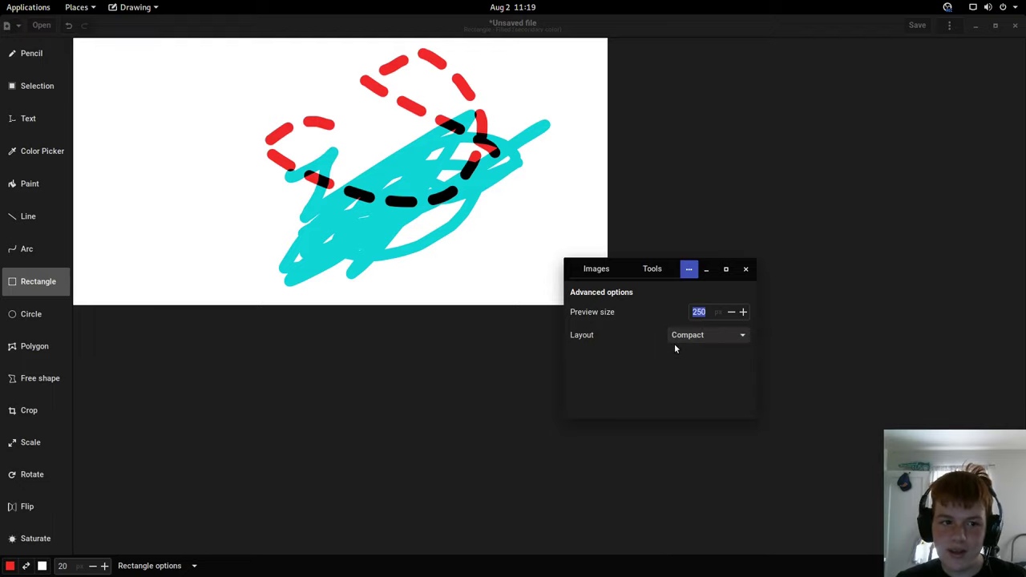
{"action": "left_click", "coordinate": [709, 335]}
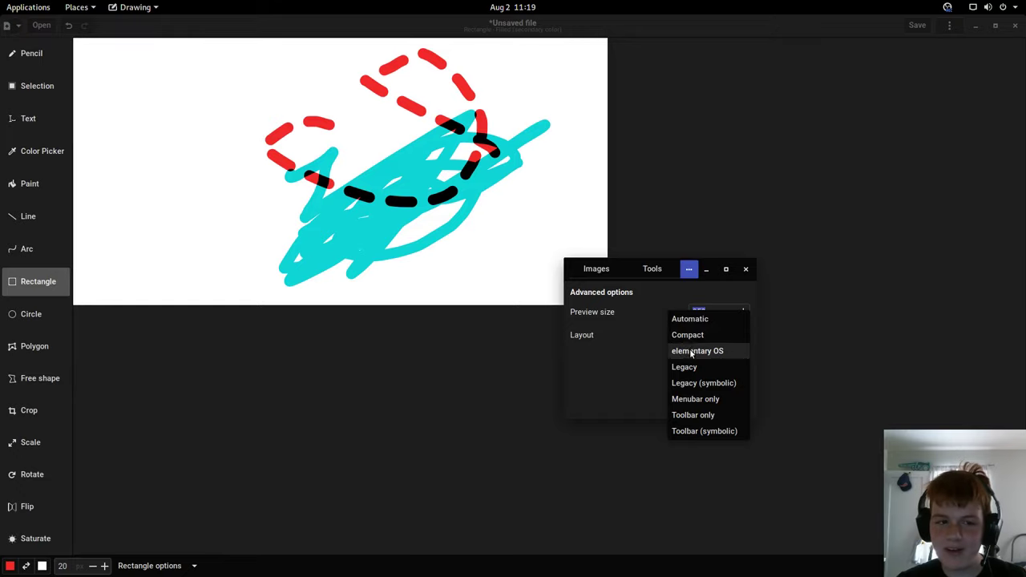
{"action": "left_click", "coordinate": [696, 352]}
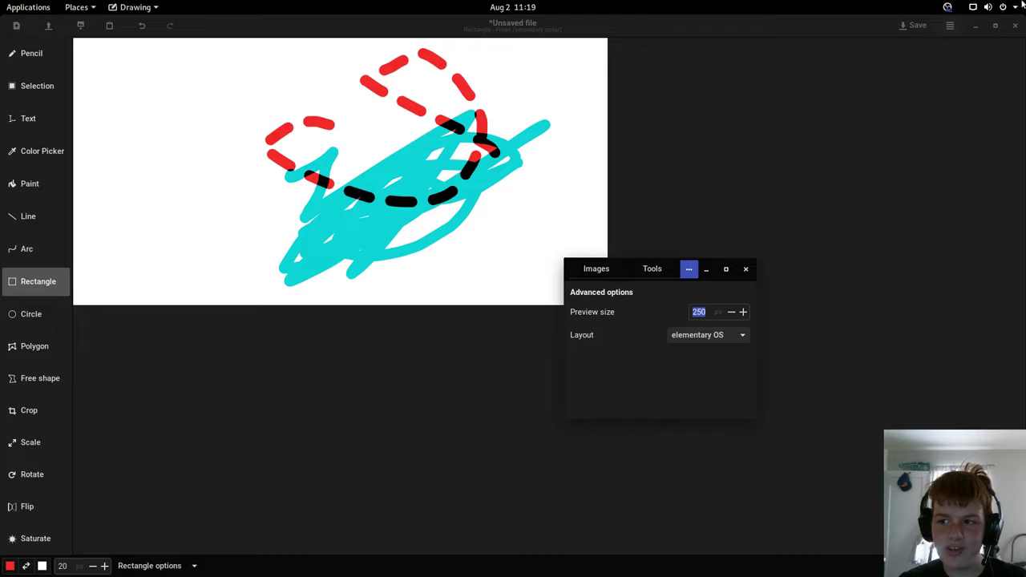
{"action": "left_click", "coordinate": [709, 335]}
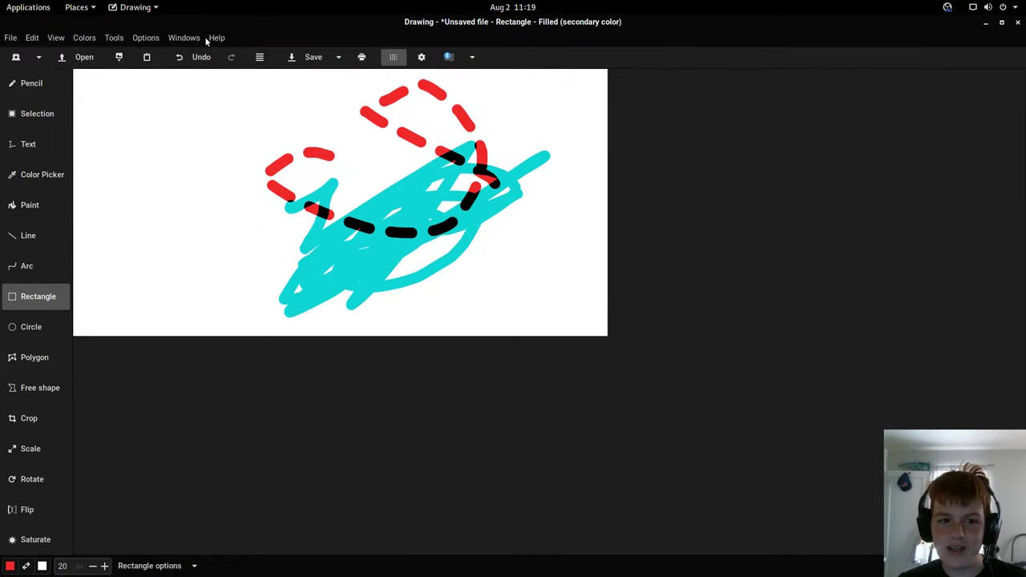
{"action": "left_click", "coordinate": [215, 38]}
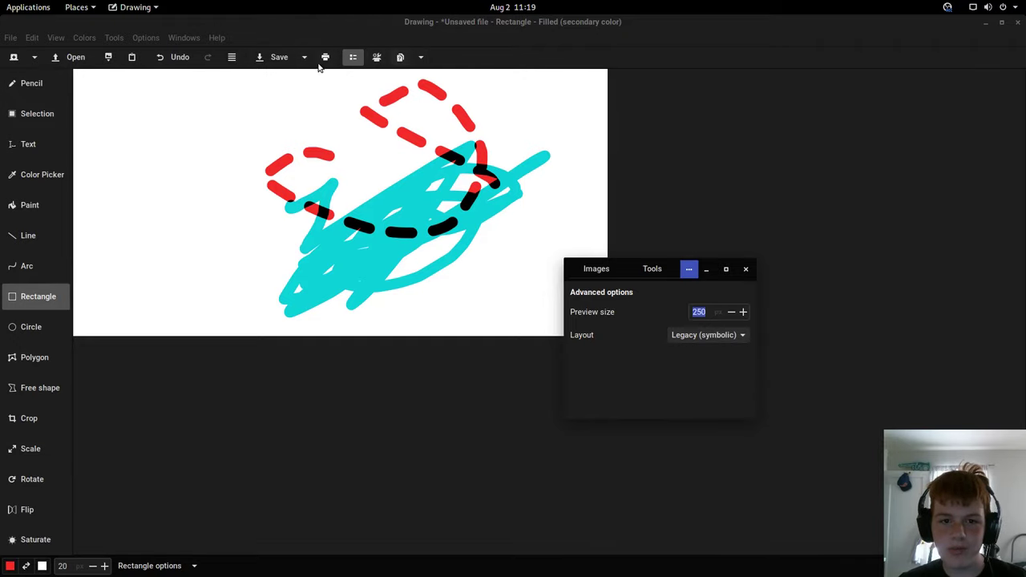
Step: Try the toolbar-only and Toolbar (symbolic) layouts, then settle on Legacy
{"action": "left_click", "coordinate": [708, 335]}
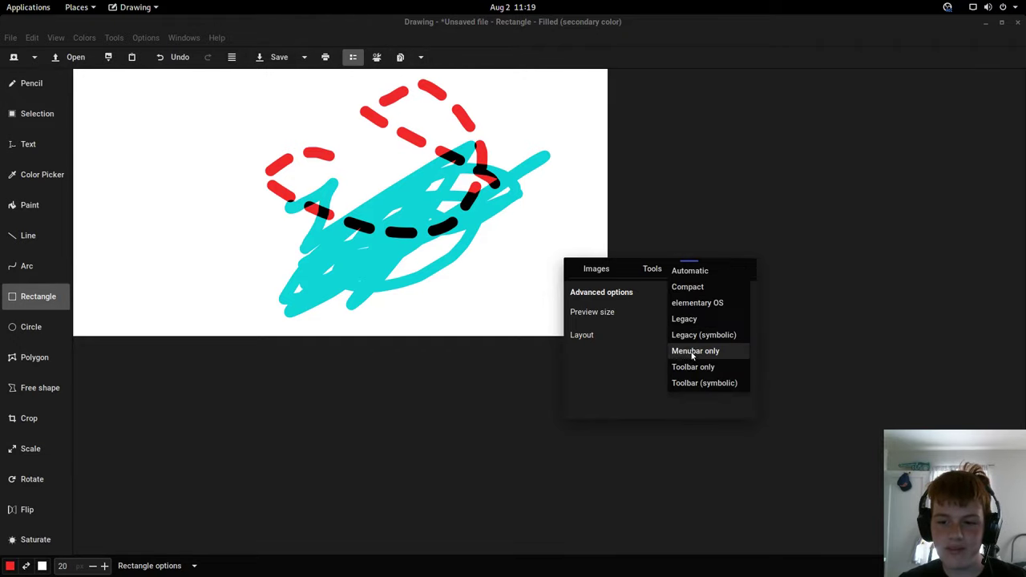
{"action": "left_click", "coordinate": [696, 349]}
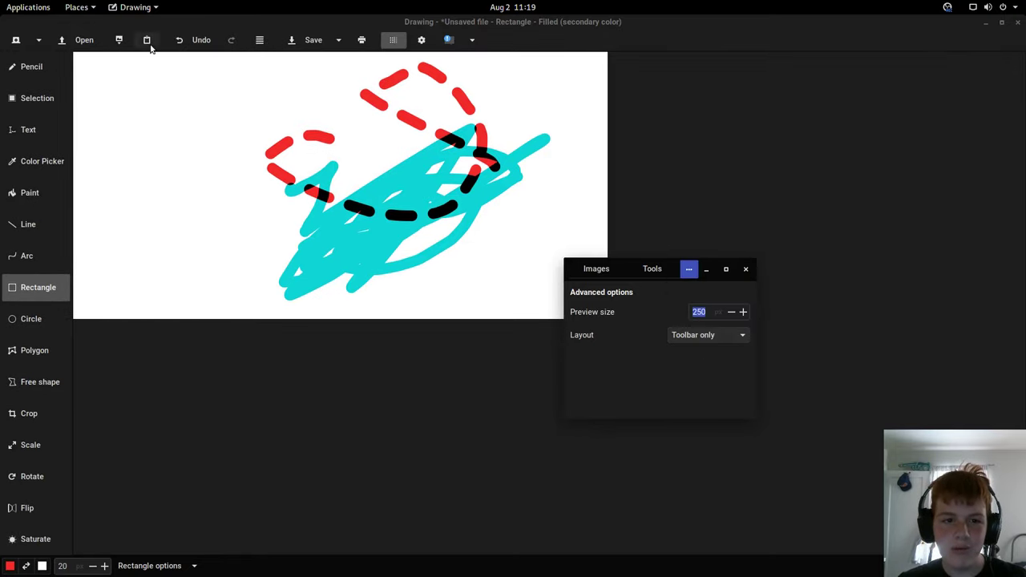
{"action": "left_click", "coordinate": [709, 335]}
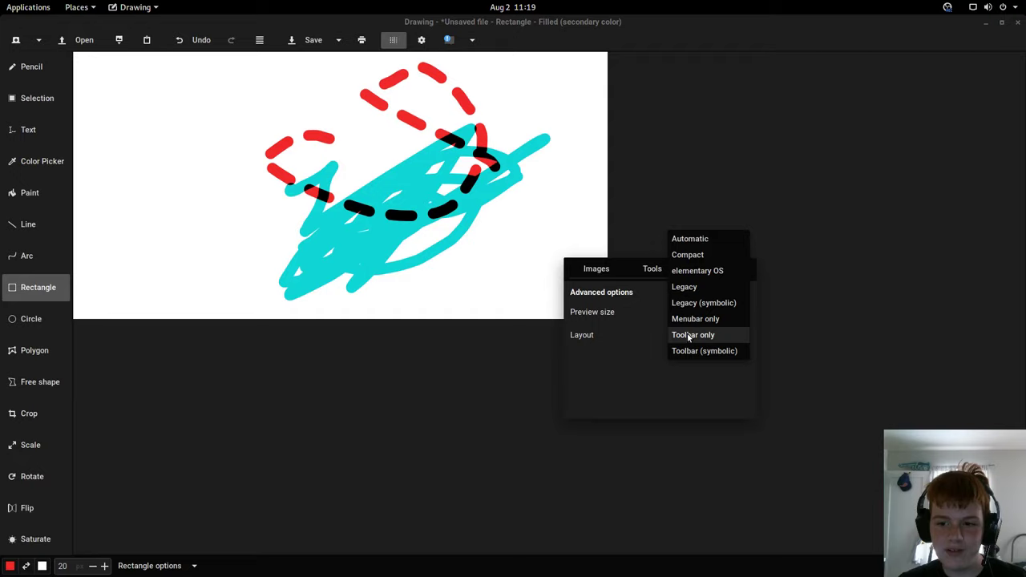
{"action": "left_click", "coordinate": [704, 351]}
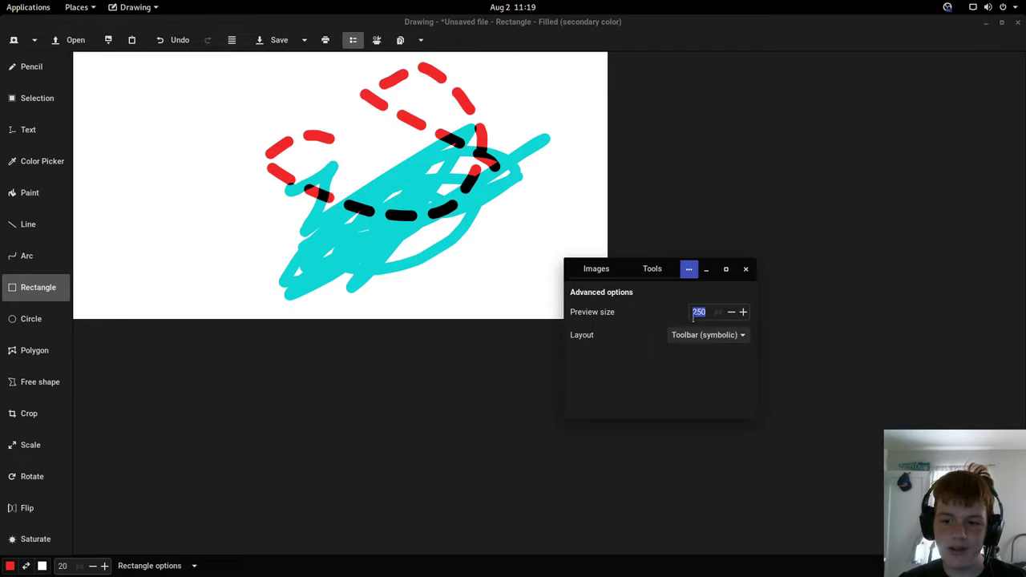
{"action": "left_click", "coordinate": [708, 335]}
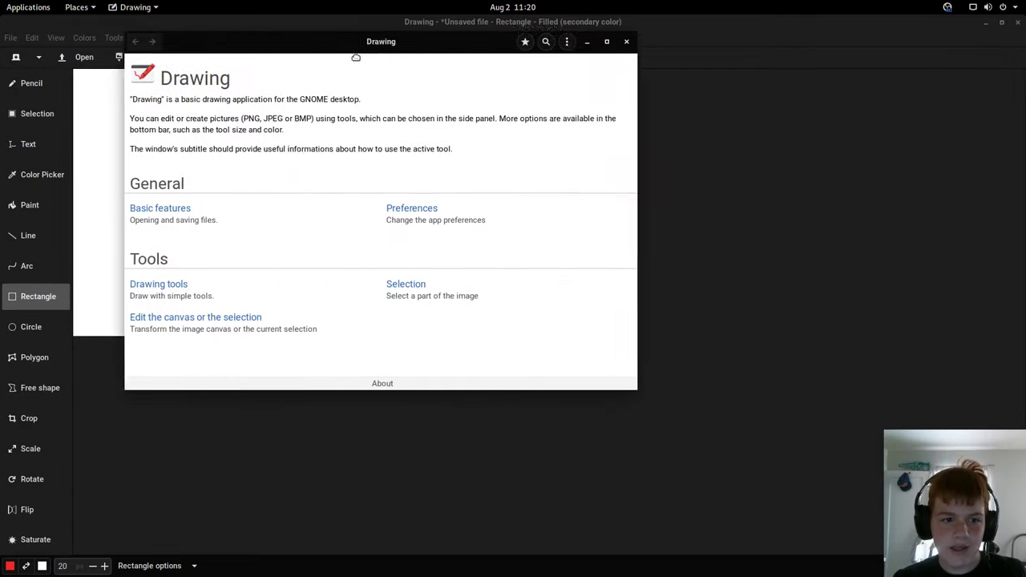
Step: Read the Basic features help page, return to the overview and hover the Drawing tools link
{"action": "left_click", "coordinate": [160, 208]}
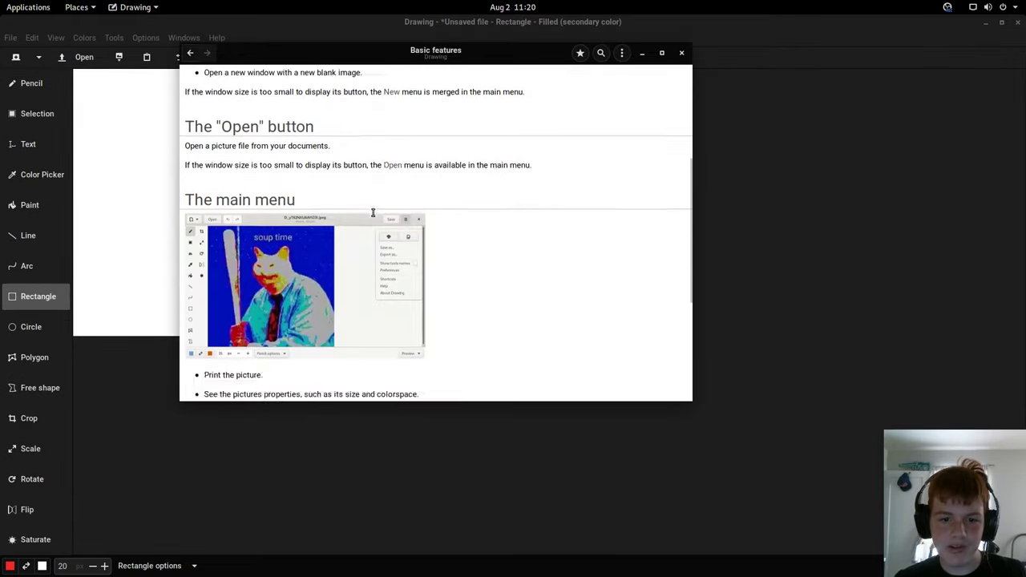
{"action": "left_click", "coordinate": [191, 53]}
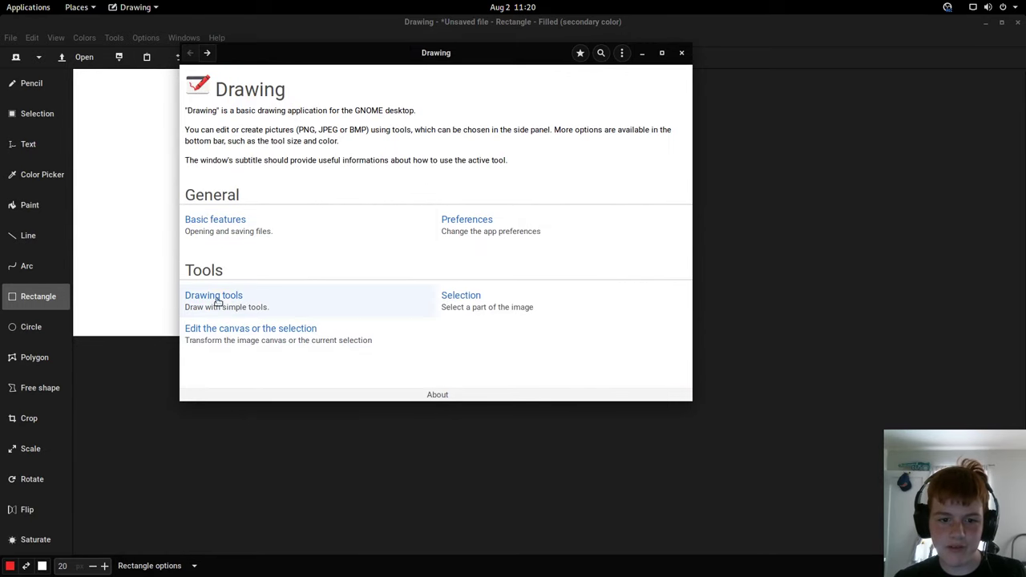
{"action": "left_click", "coordinate": [213, 295]}
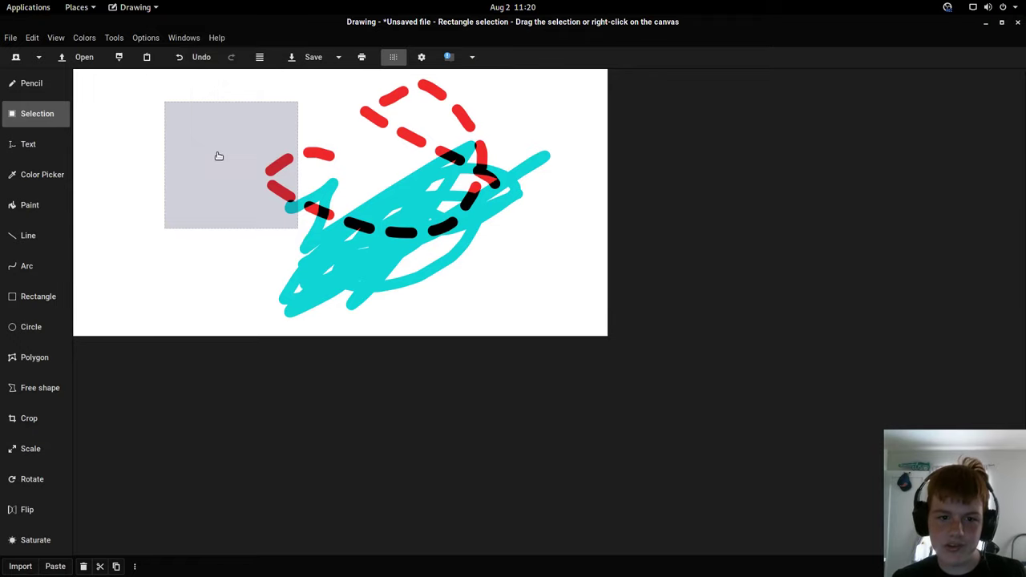
Step: Bring up the context menu of actions for the selected area
{"action": "right_click", "coordinate": [218, 156]}
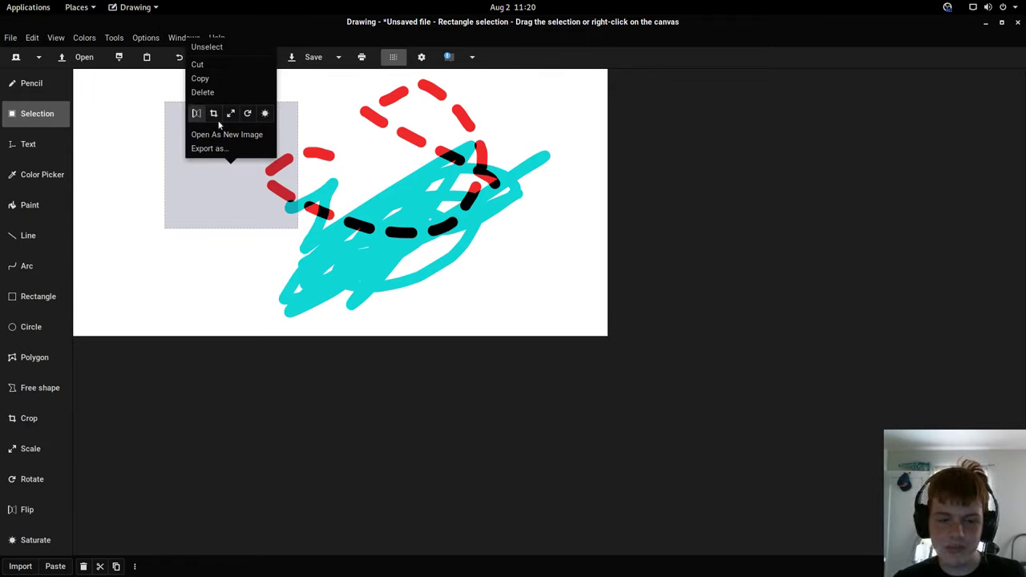
{"action": "mouse_move", "coordinate": [212, 183]}
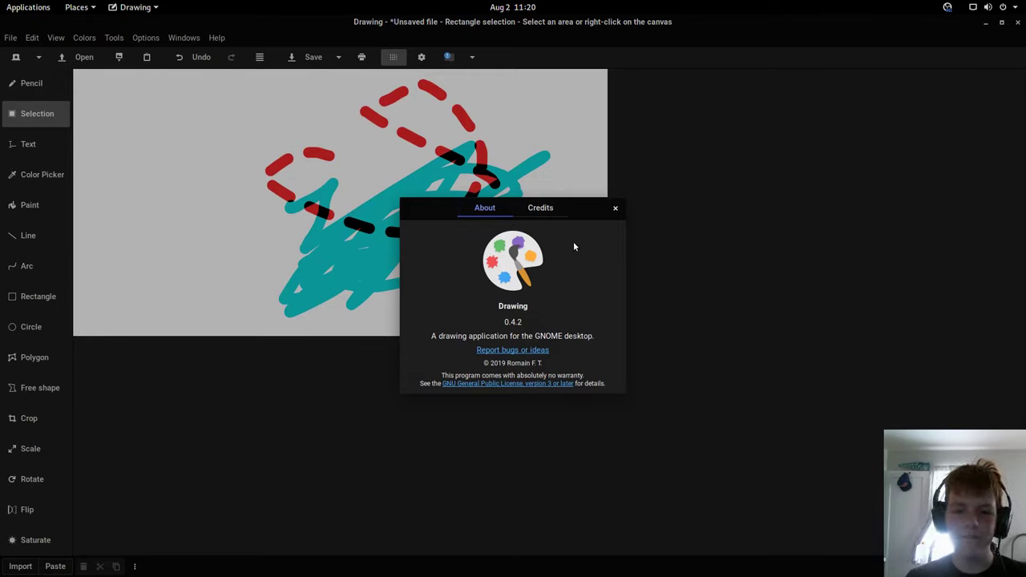
{"action": "mouse_move", "coordinate": [577, 247]}
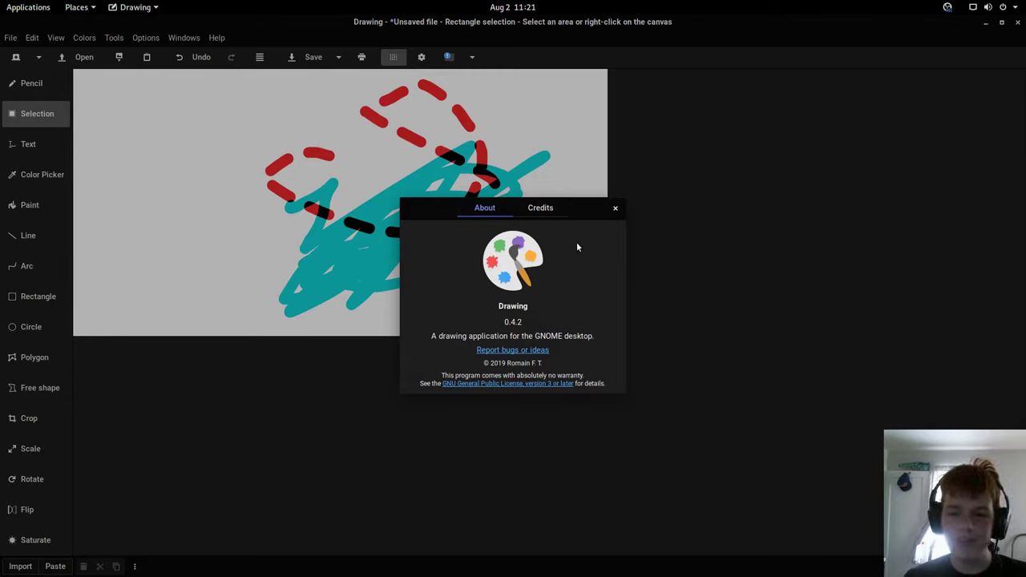